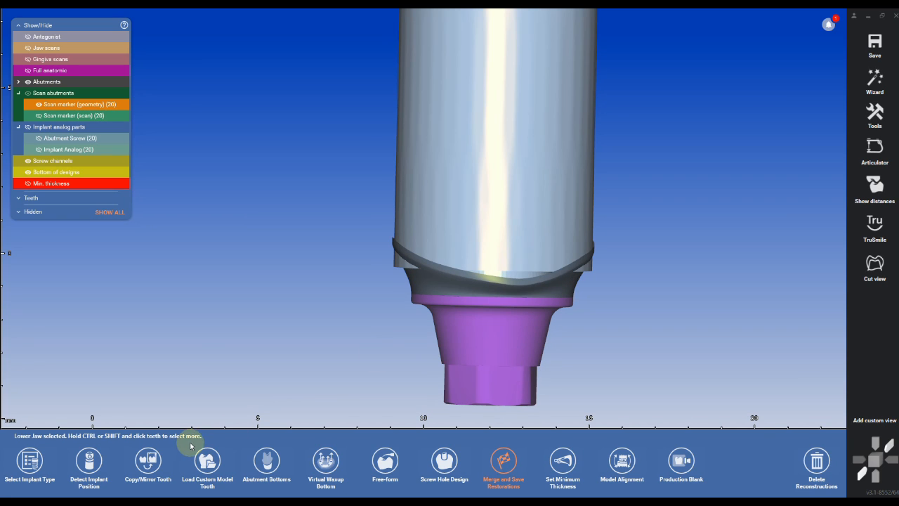
Enter Abutment Bottoms and drag the margin handles to the scan body/ti-base junction
left_click(267, 462)
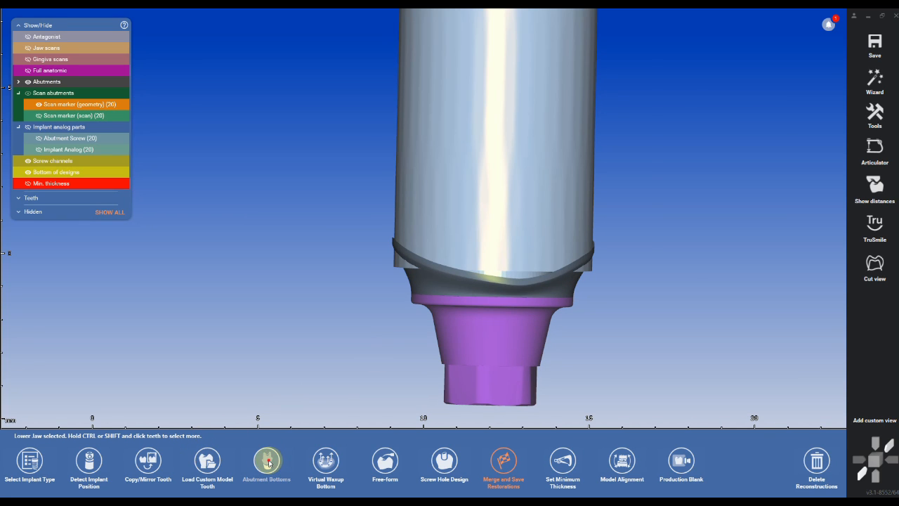
left_click(267, 462)
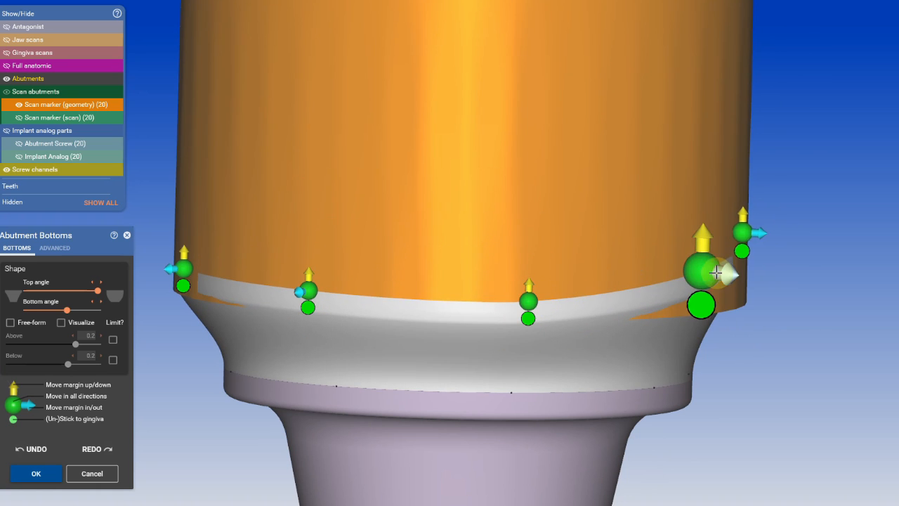
left_click_drag(717, 274, 597, 390)
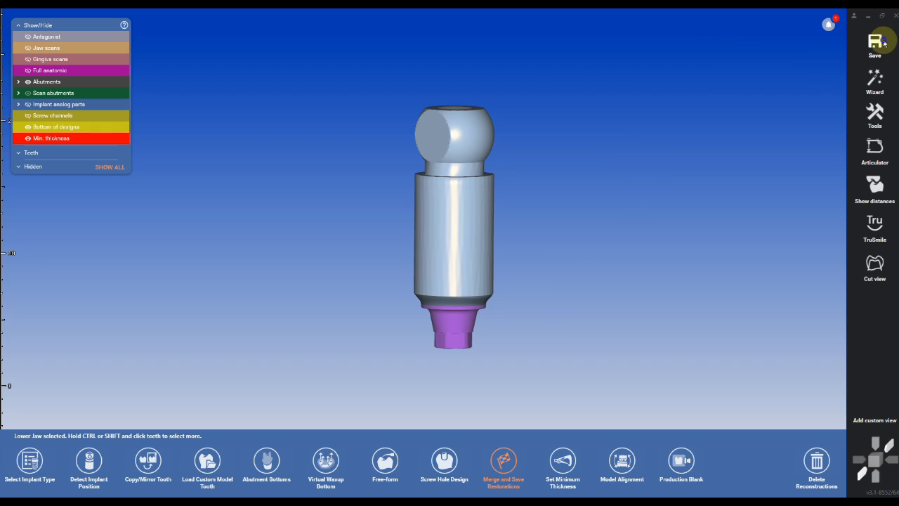
Export the scene to mesh with visible objects only
left_click(874, 42)
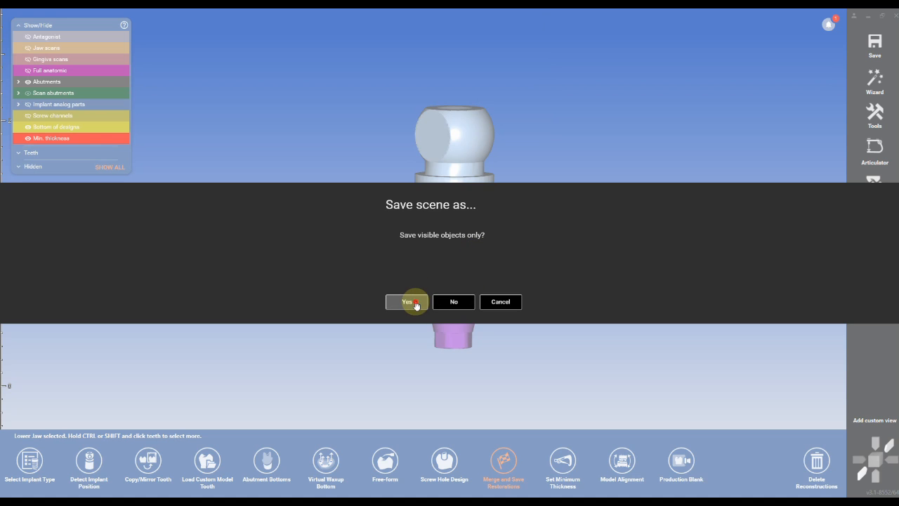
left_click(406, 300)
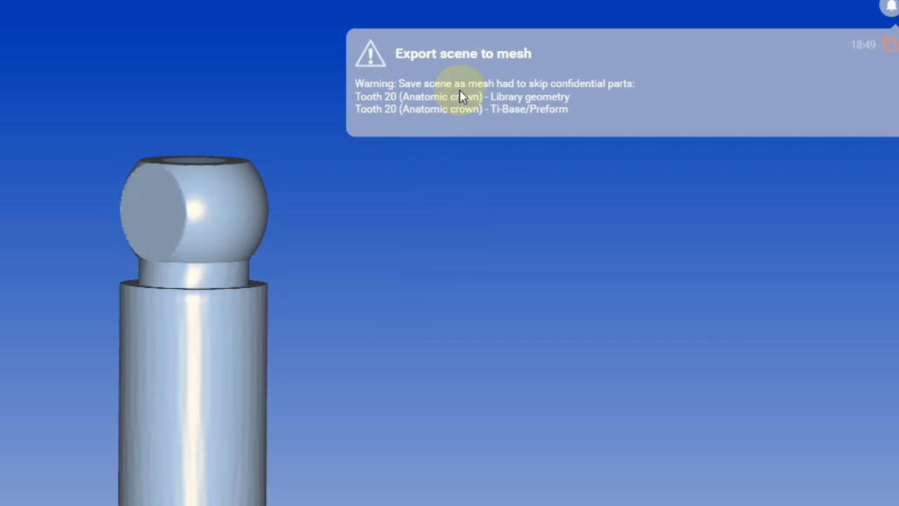
mouse_move(511, 489)
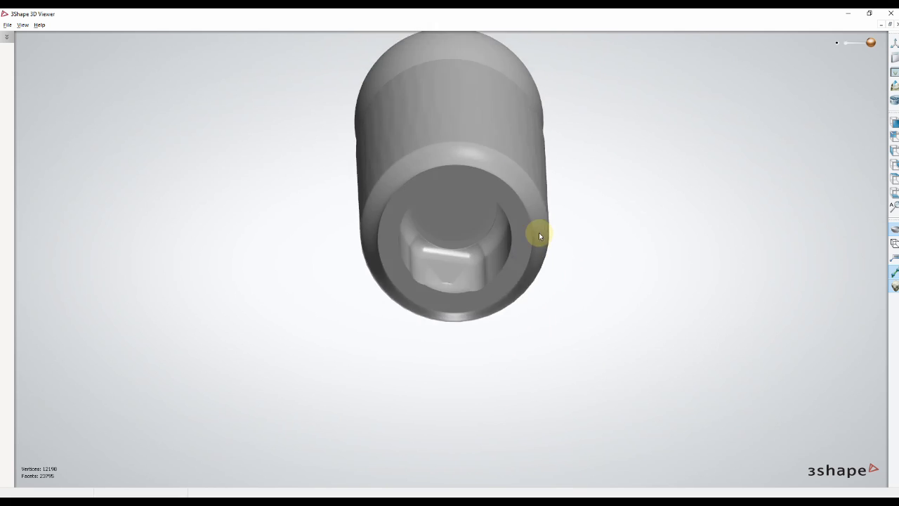
Rotate the exported STL in 3Shape 3D Viewer to inspect its underside
left_click_drag(536, 236, 632, 241)
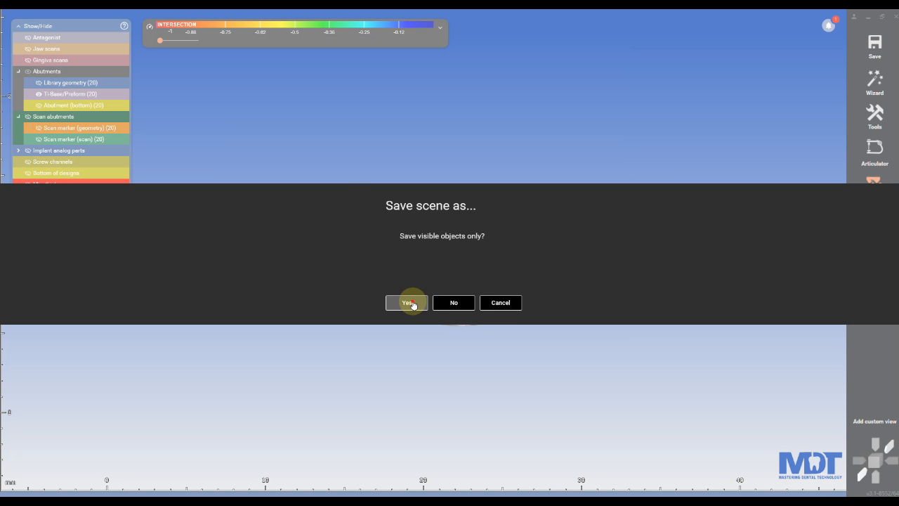
Retry the visible-only export and dismiss the no-objects warning
left_click(408, 301)
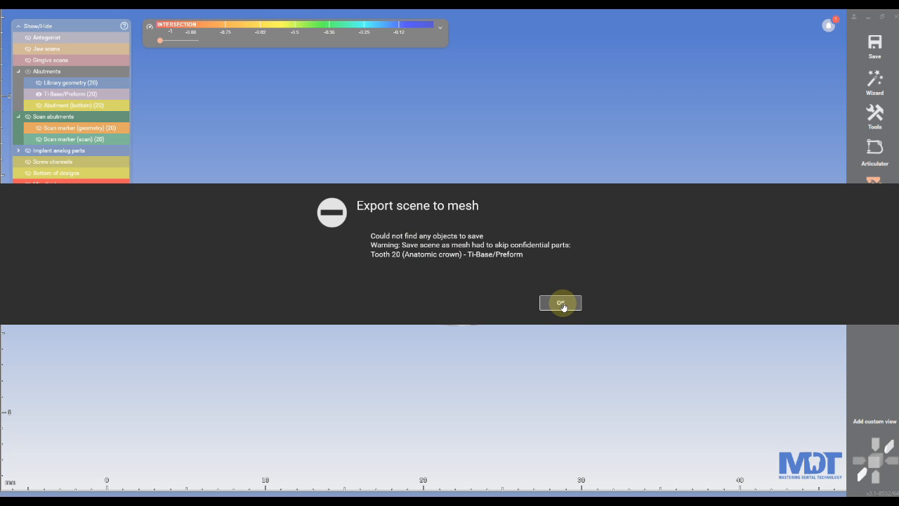
left_click(561, 303)
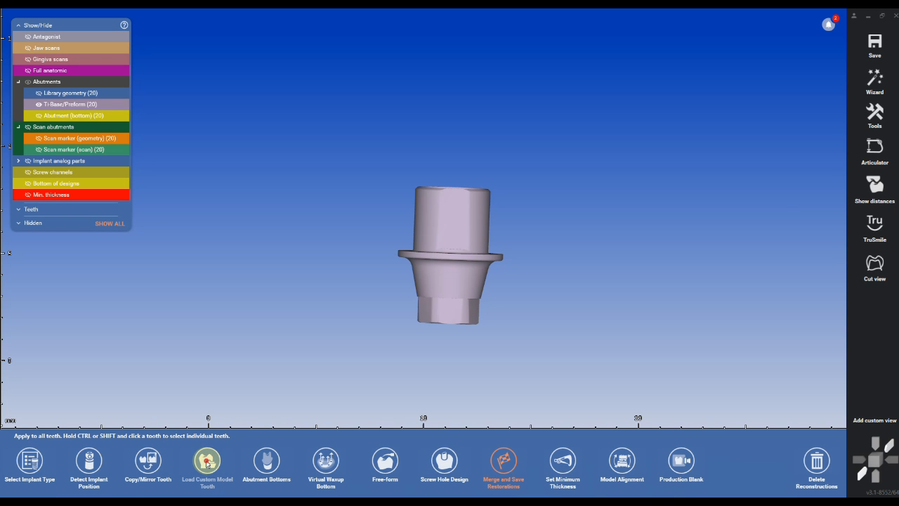
Start Load Custom Model Tooth for tooth 20 and browse the DESS library files
left_click(207, 463)
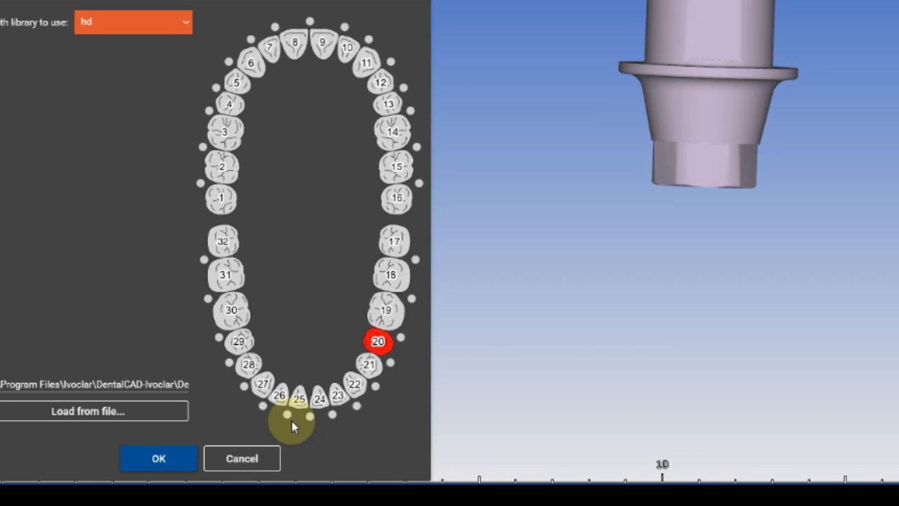
left_click(87, 410)
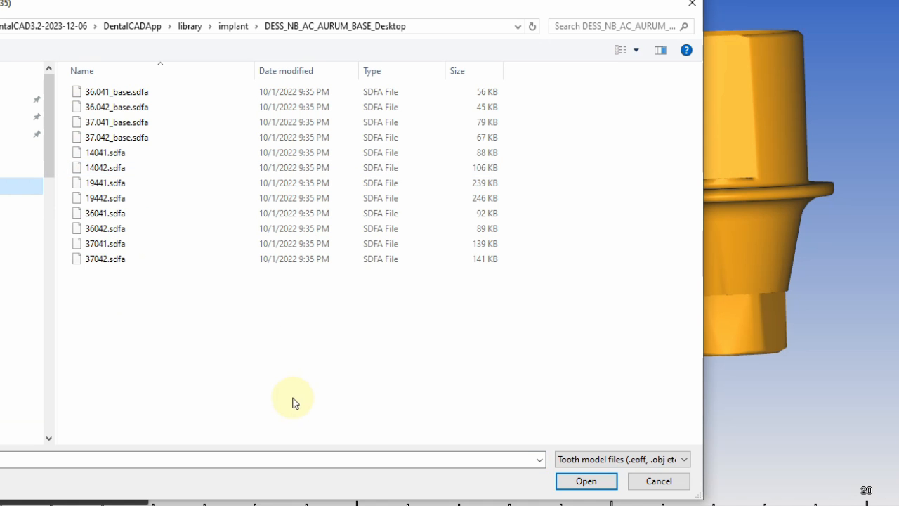
left_click(104, 258)
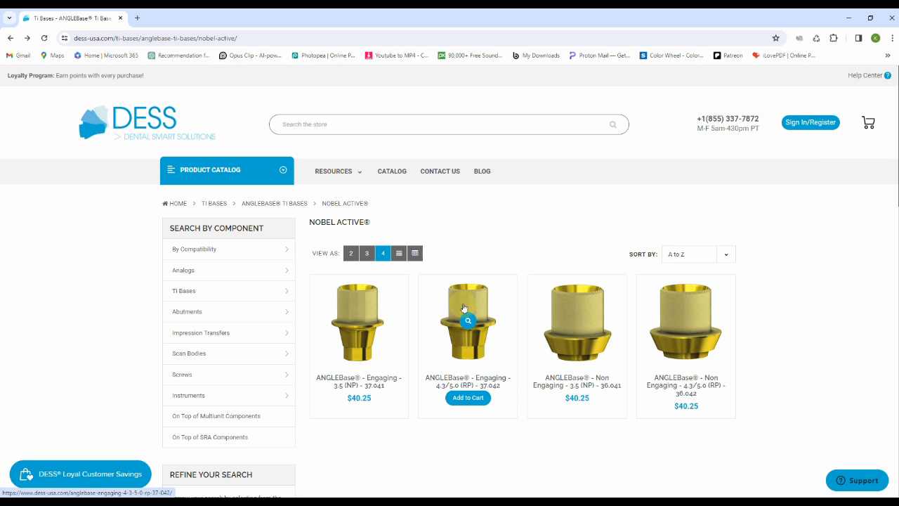
View the engaging RP ANGLEBase Nobel Active product on the DESS catalogue page
left_click(468, 320)
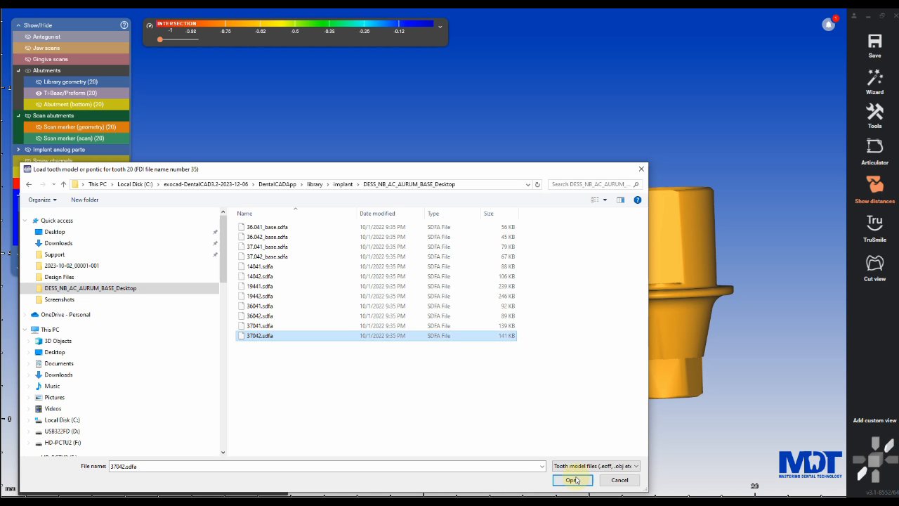
Load 37042.sdfa for tooth 20 and select its whole mesh in Edit Mesh
left_click(573, 481)
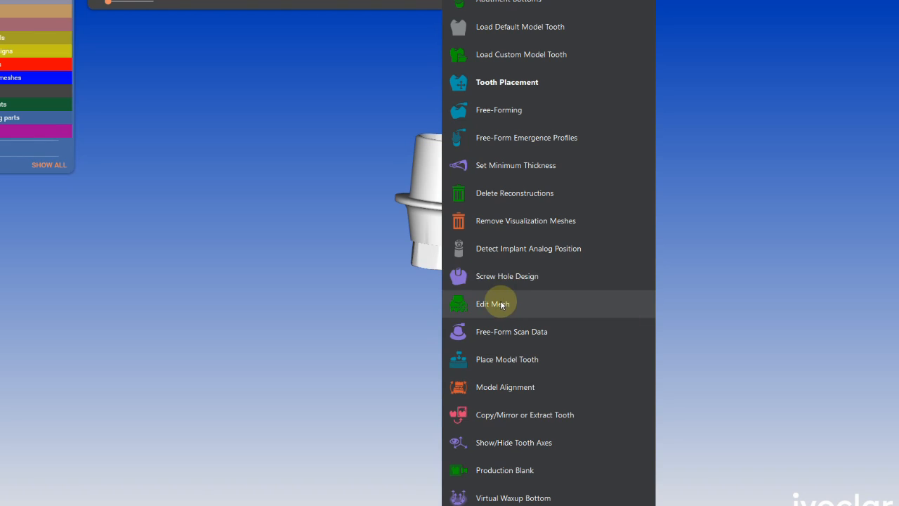
left_click(495, 304)
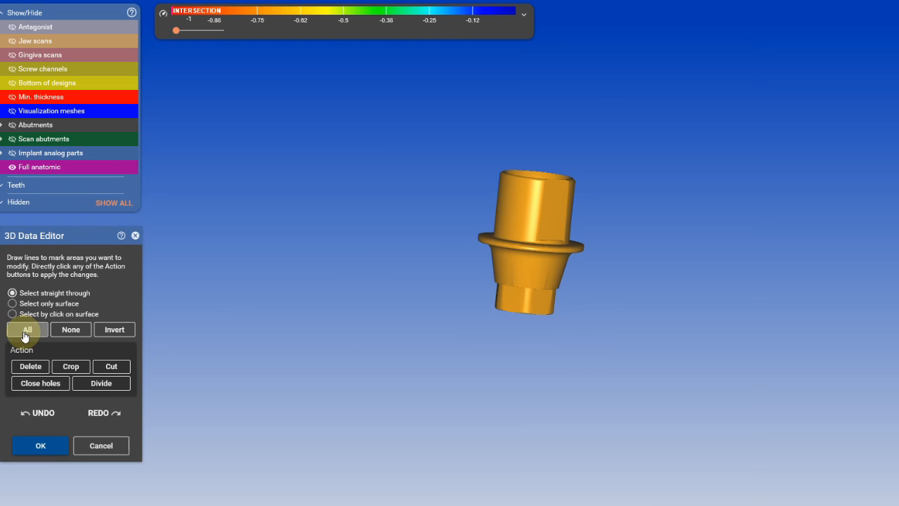
left_click(39, 382)
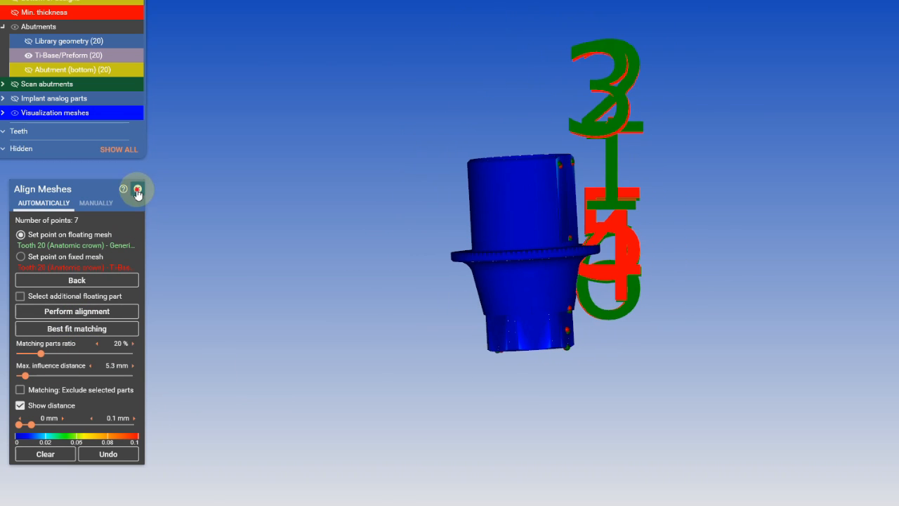
Finish the Align Meshes step and hide everything except the yellow cylinder
left_click(138, 190)
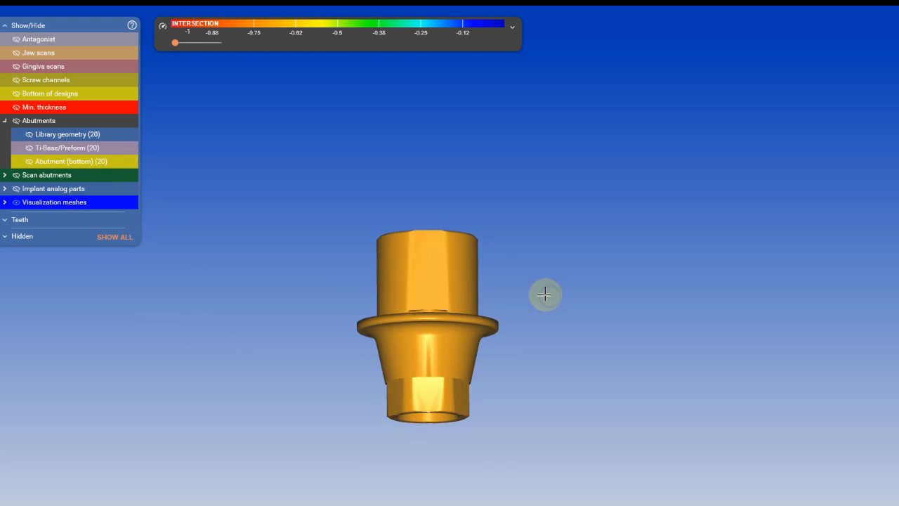
left_click(6, 174)
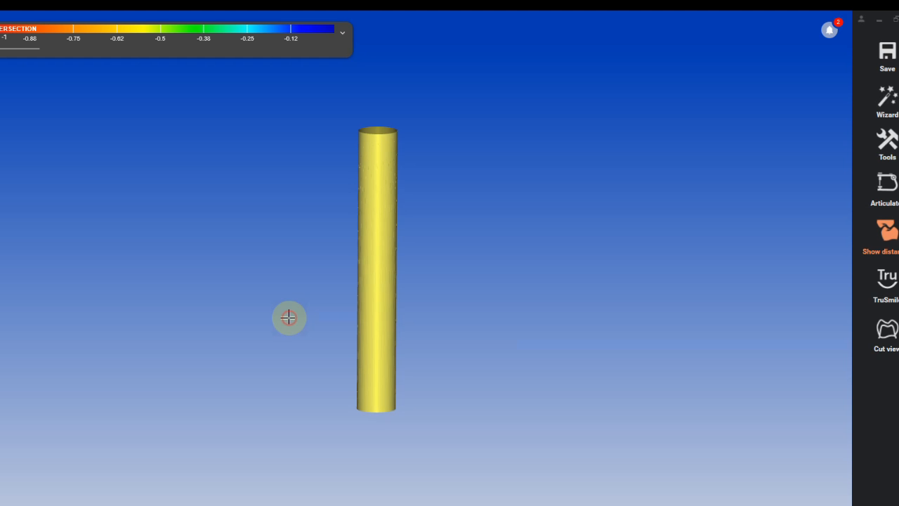
Add Scanbody.stl and SC.stl via Add/Remove Mesh in scan data coordinates
left_click(887, 143)
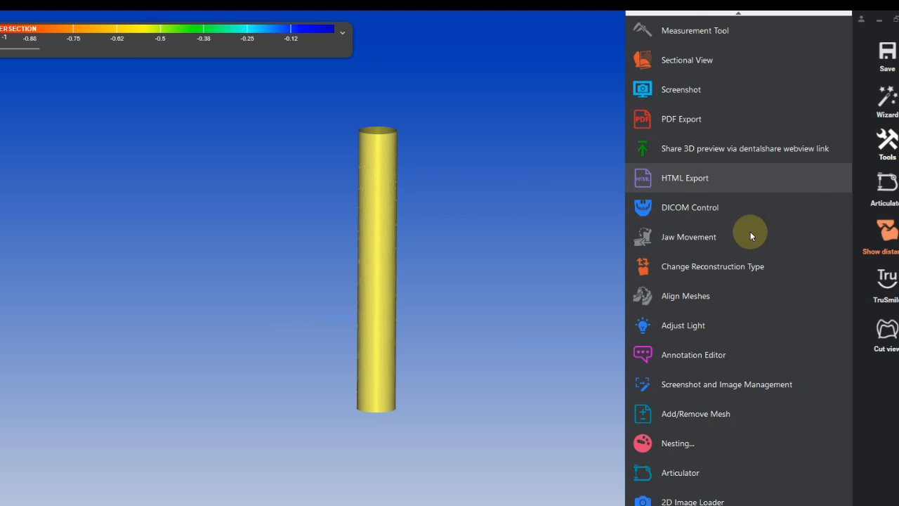
left_click(695, 412)
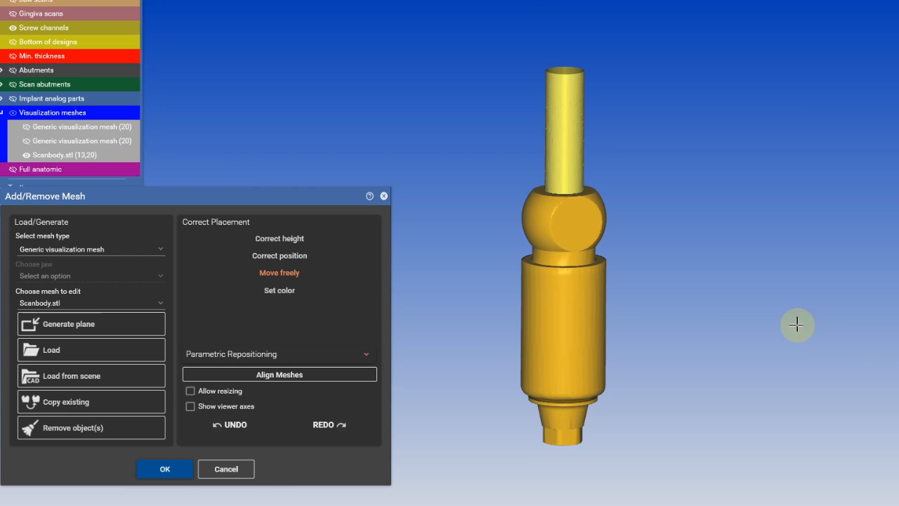
left_click(278, 374)
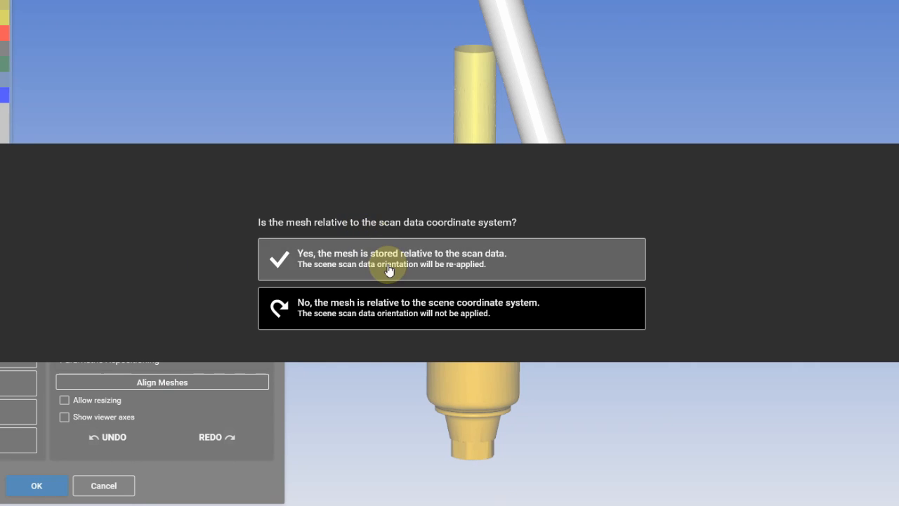
left_click(452, 258)
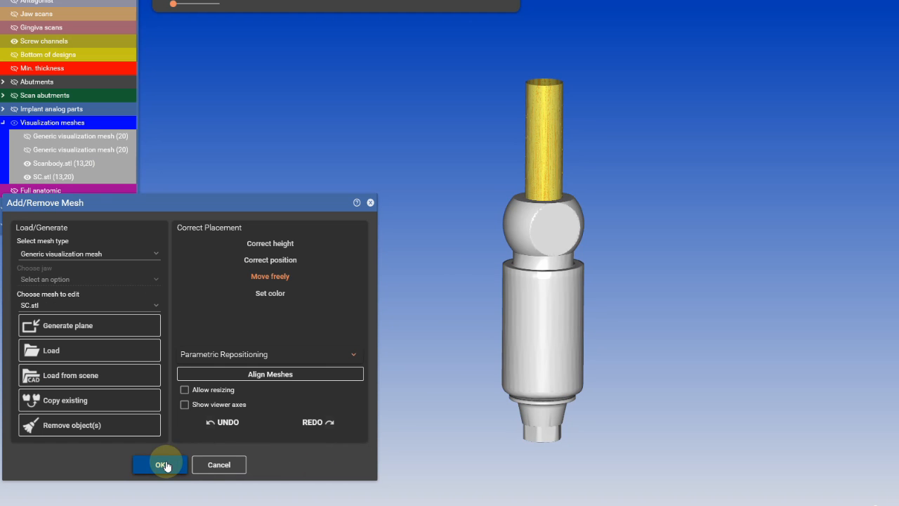
left_click(160, 463)
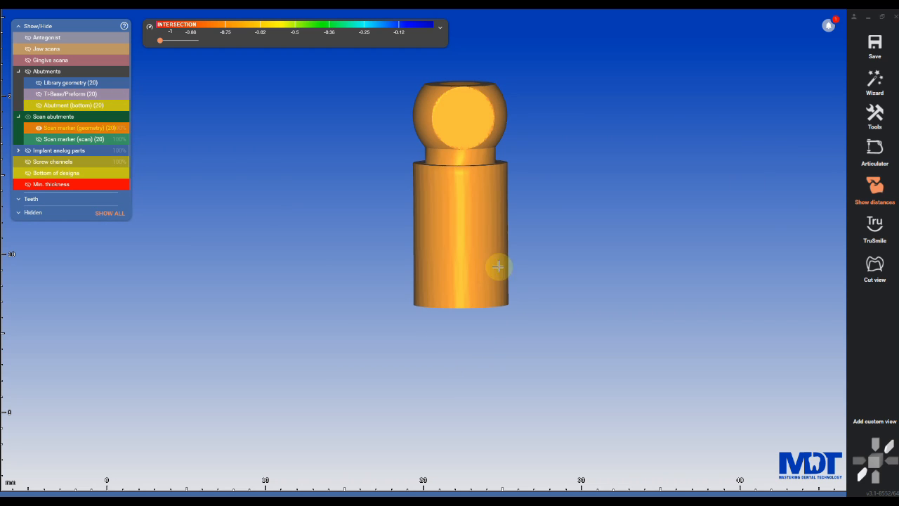
Export the scan body scene to mesh using the default coordinate system
left_click(874, 42)
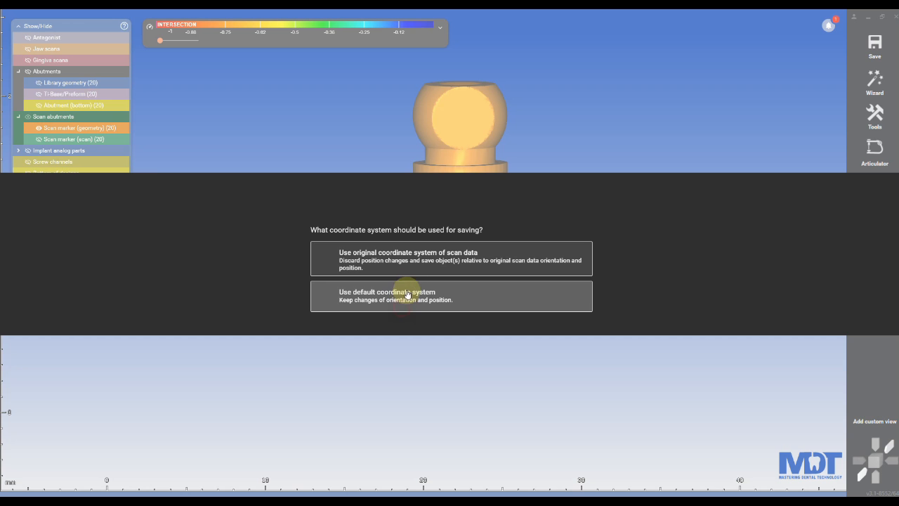
left_click(451, 295)
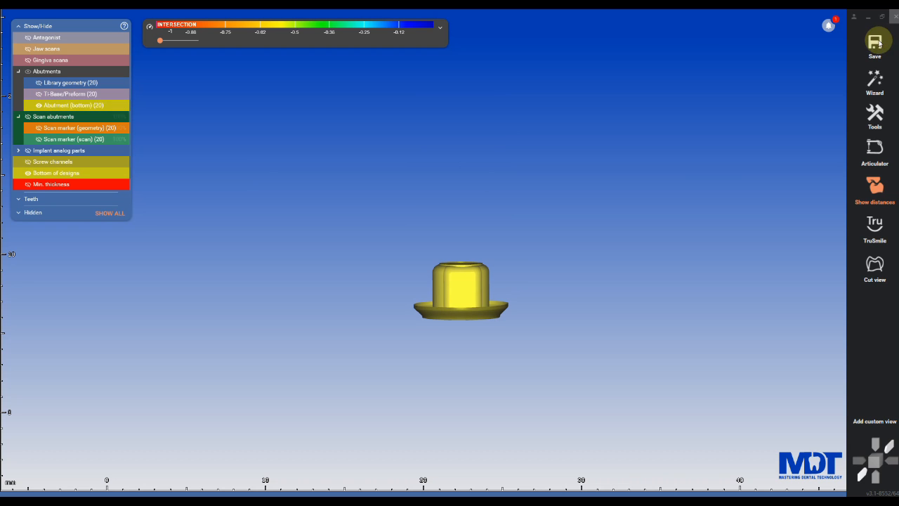
Start Save scene as to store the ti-base scene under a new name
left_click(874, 42)
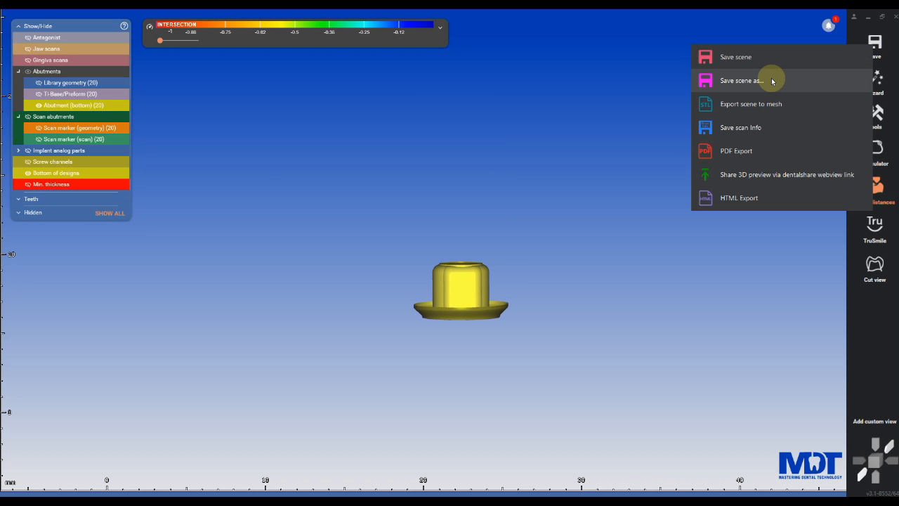
left_click(741, 80)
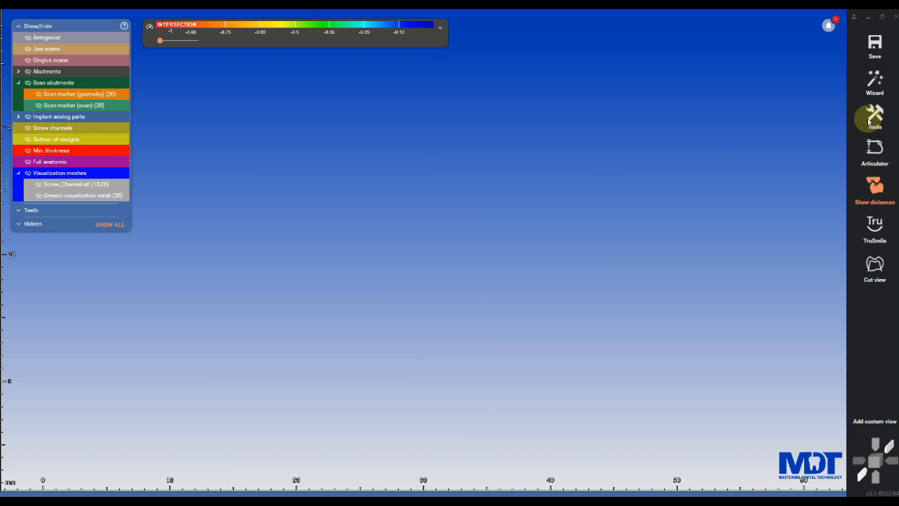
Add ScanBody_1.stl to the scene via Add/Remove Mesh
left_click(874, 118)
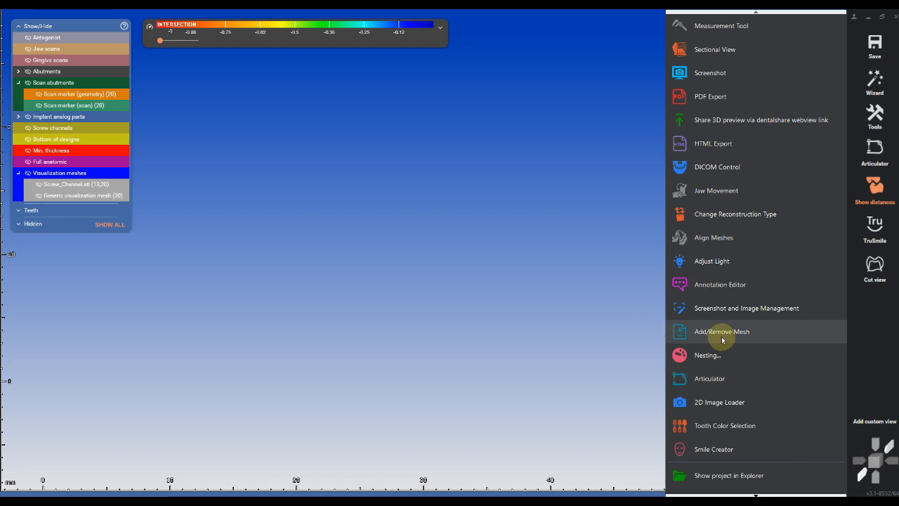
left_click(722, 331)
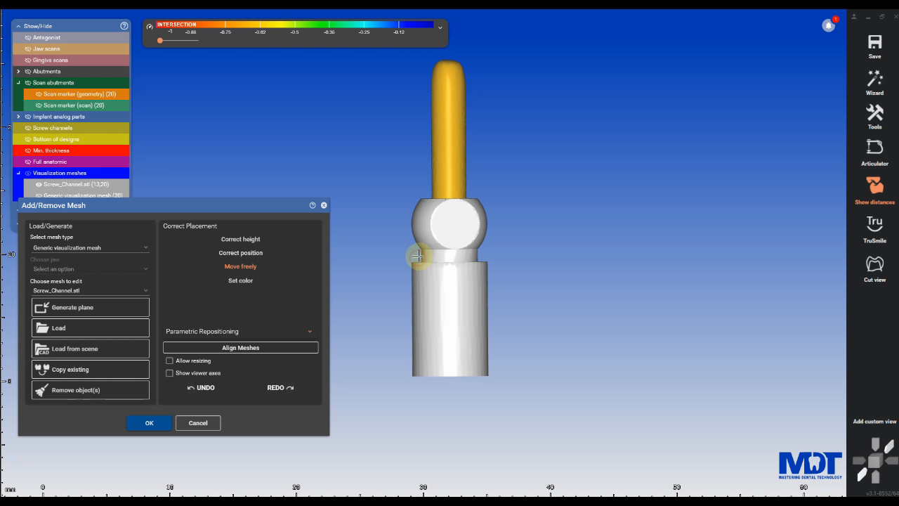
left_click(149, 421)
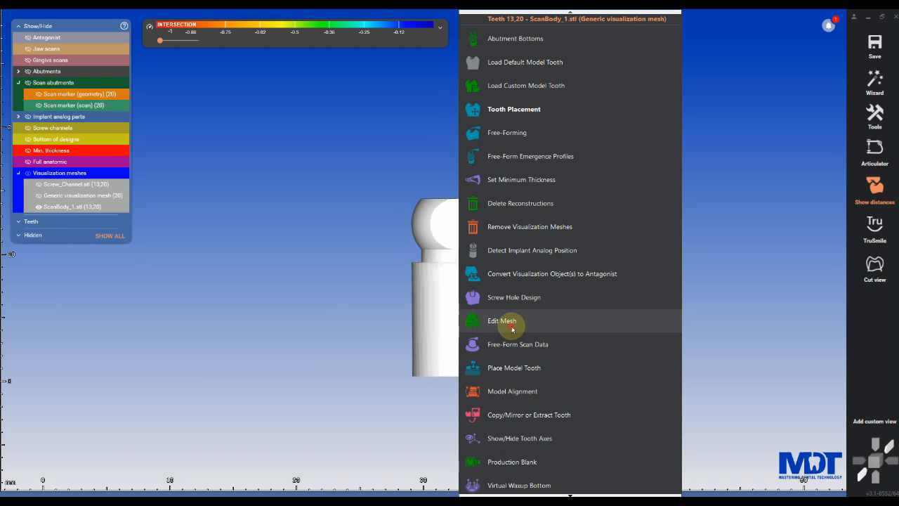
Edit the scan body mesh: select all, close holes and confirm
left_click(502, 320)
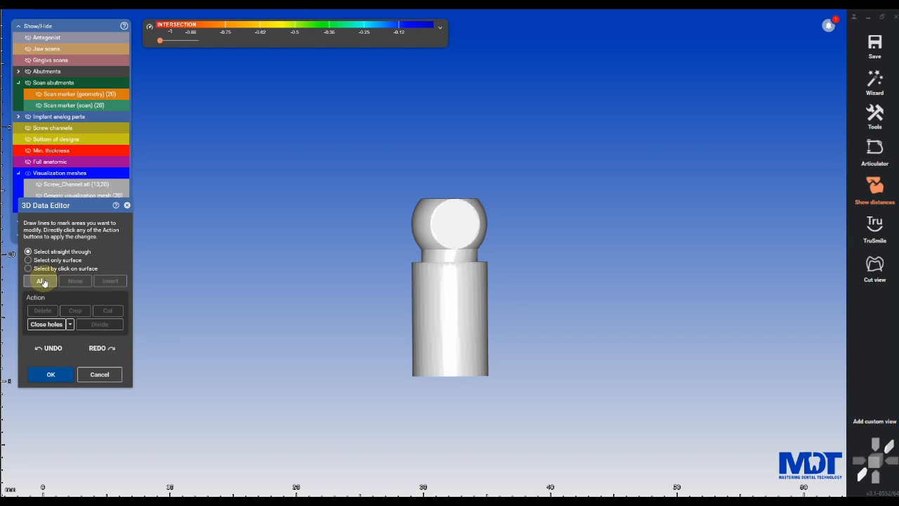
left_click(39, 281)
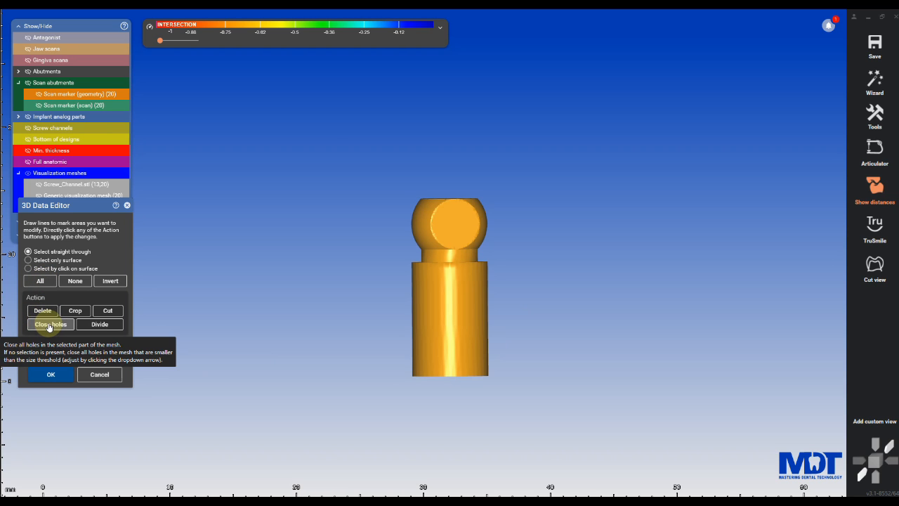
left_click(50, 323)
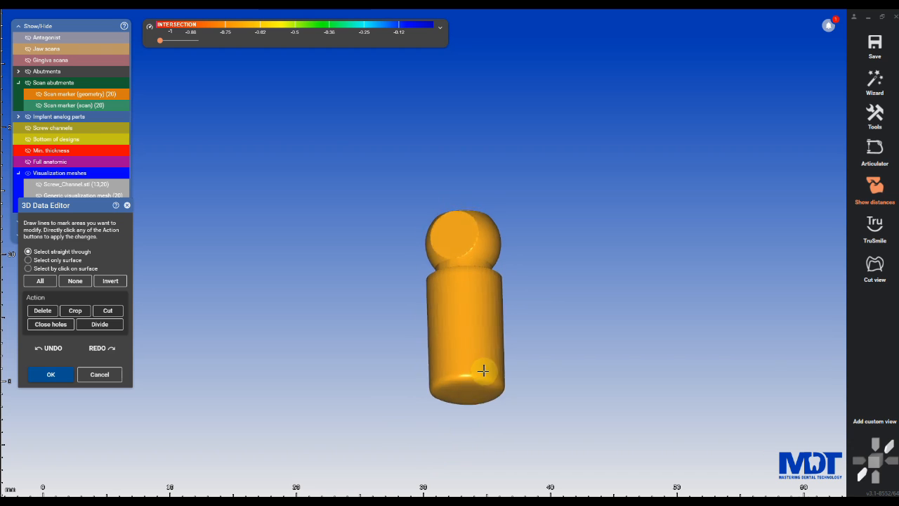
left_click(51, 373)
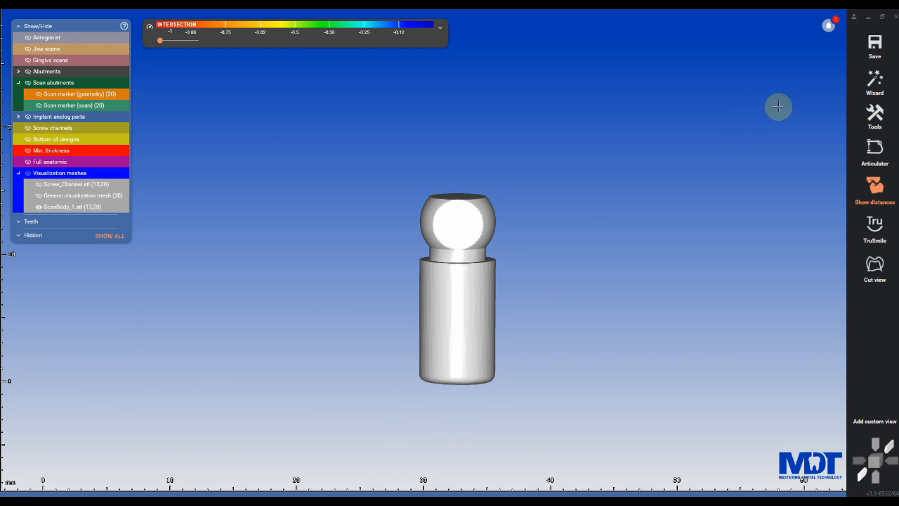
Browse to DentalCADApp\library\implant and enter the DESS_NB_AC_AURUM_BASE_Desktop folder
left_click(873, 42)
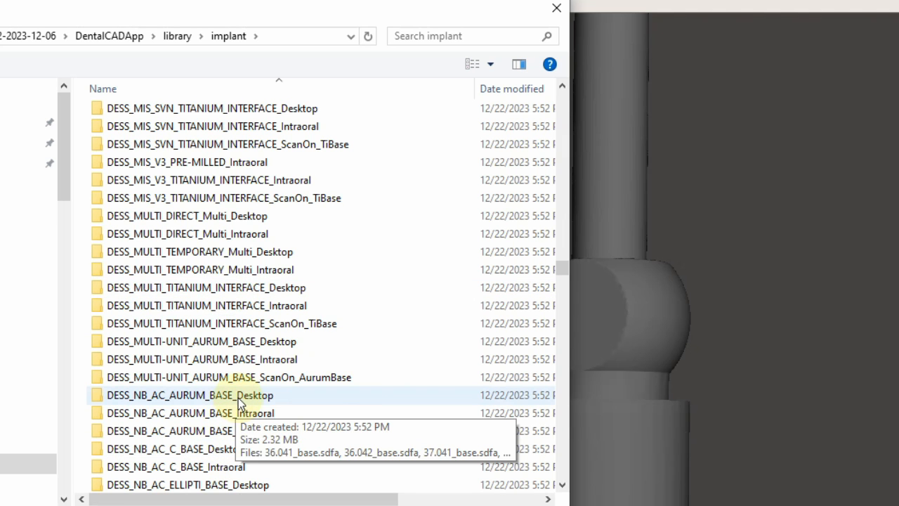
double_click(188, 395)
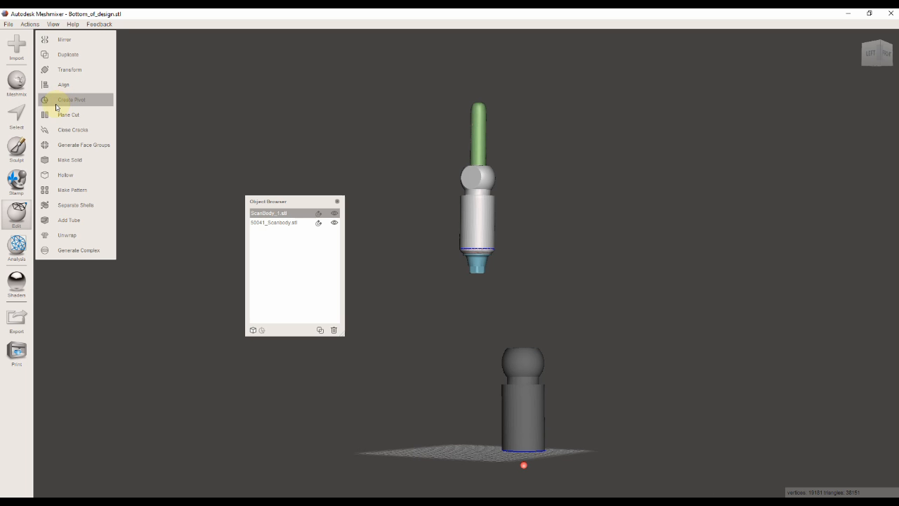
Transform ScanBody_1 with the gizmo so it overlaps the 50041 scan body, then accept
left_click(69, 70)
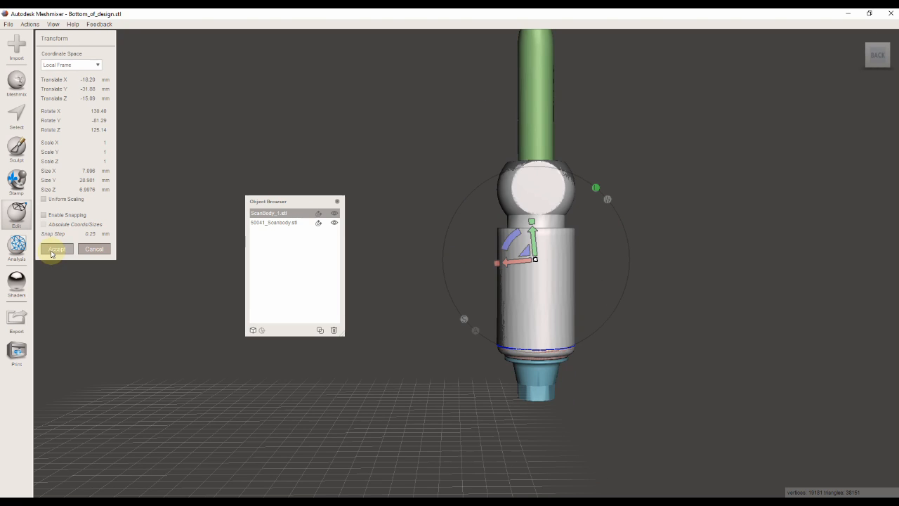
left_click(56, 249)
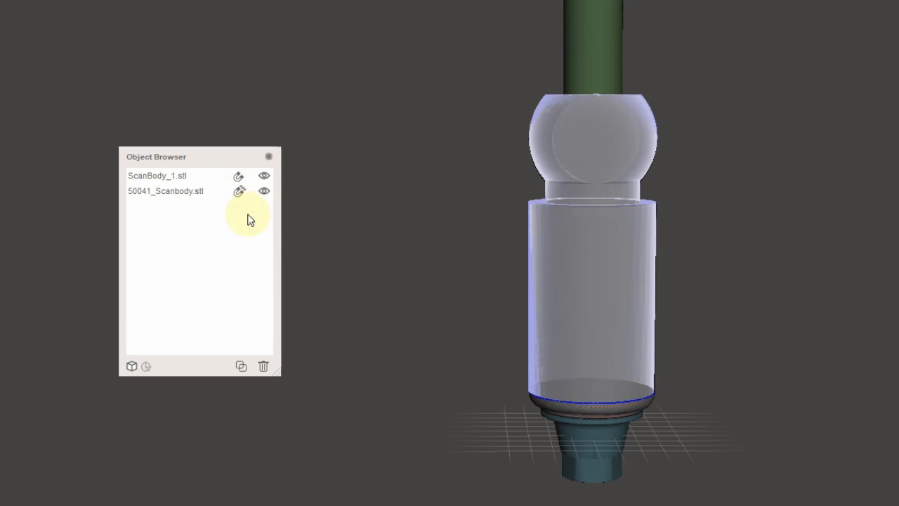
left_click(157, 175)
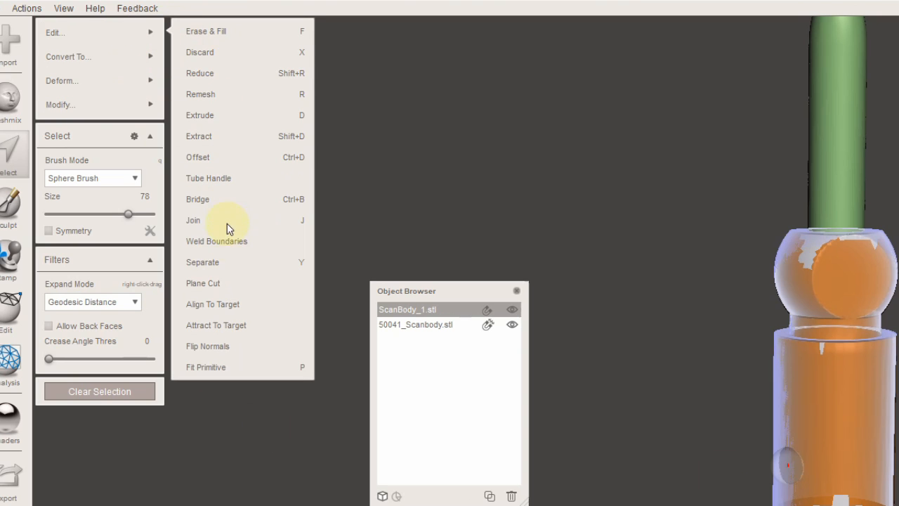
Weld the open boundaries of the fully selected ScanBody_1 mesh
left_click(212, 304)
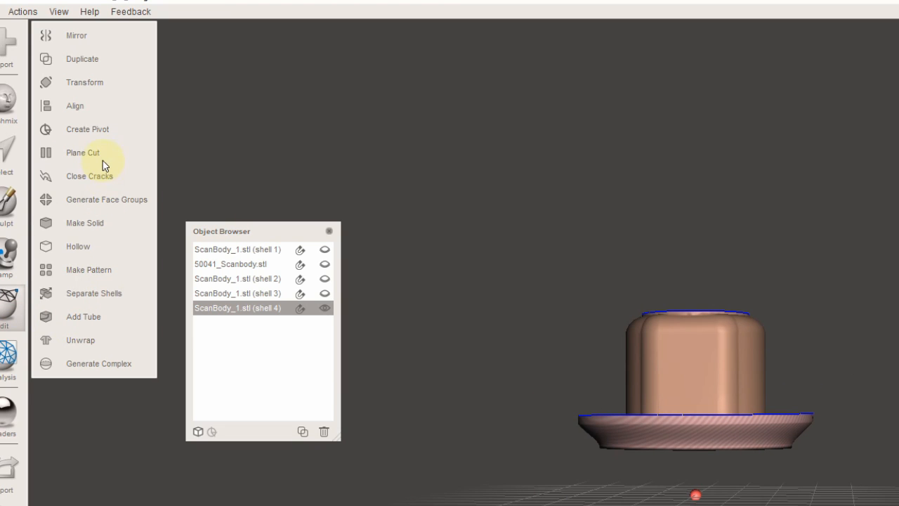
Plane-cut shell 4 down to its thin flat flange and select part of that flange
left_click(82, 152)
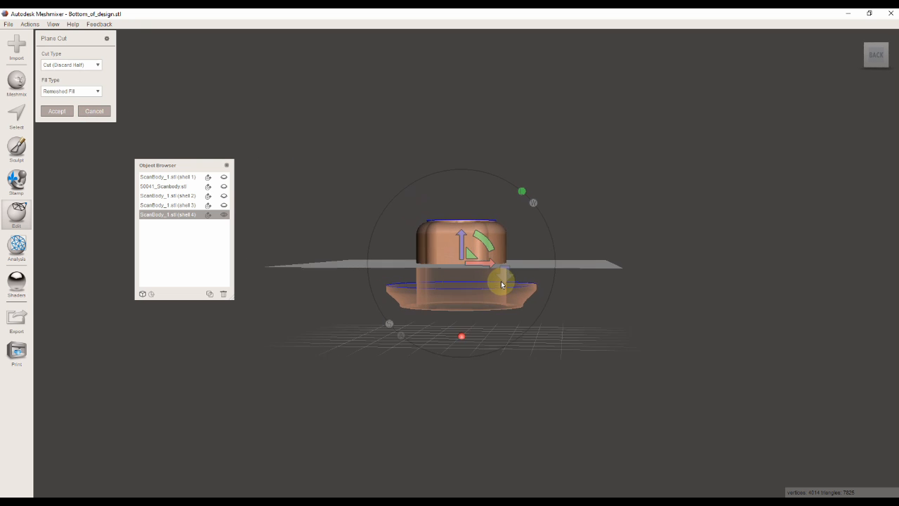
left_click_drag(502, 284, 475, 301)
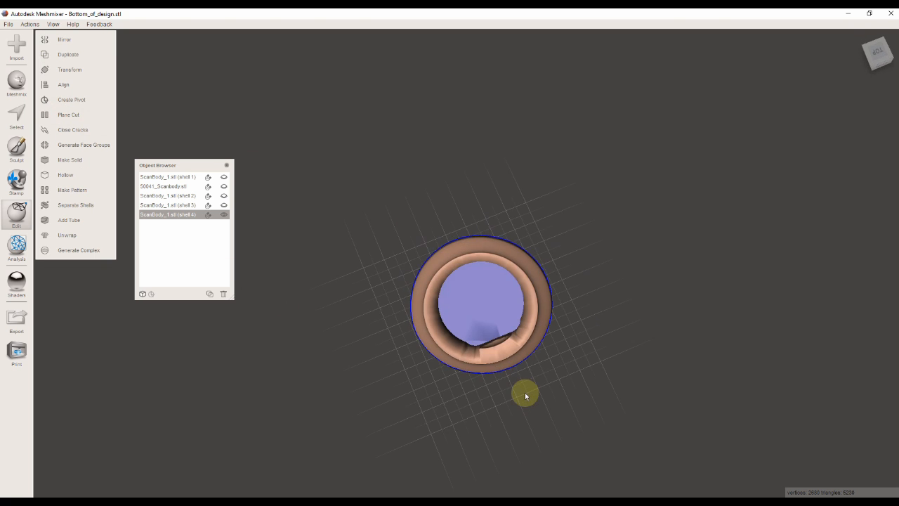
left_click(17, 147)
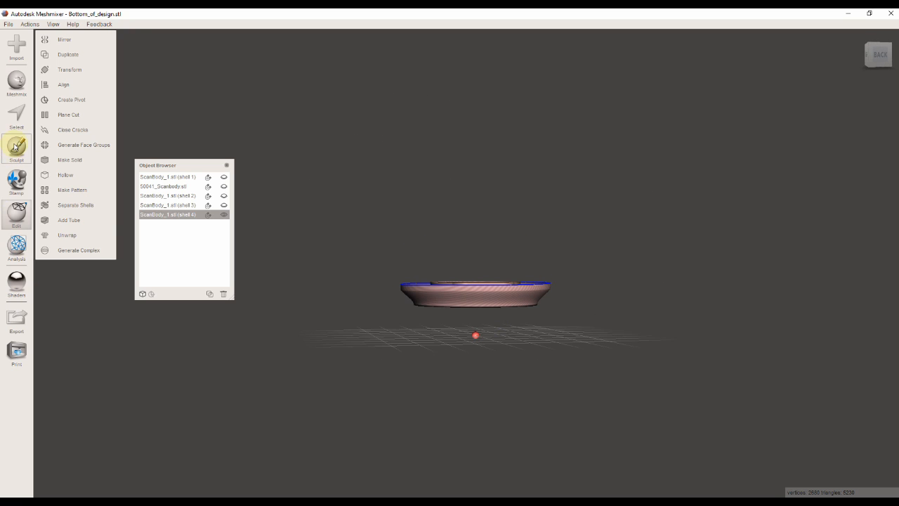
left_click(17, 115)
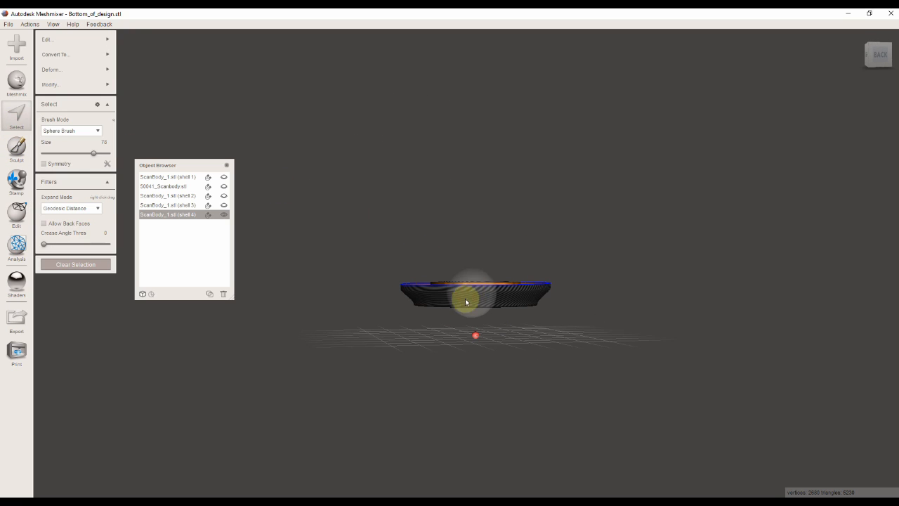
left_click(48, 39)
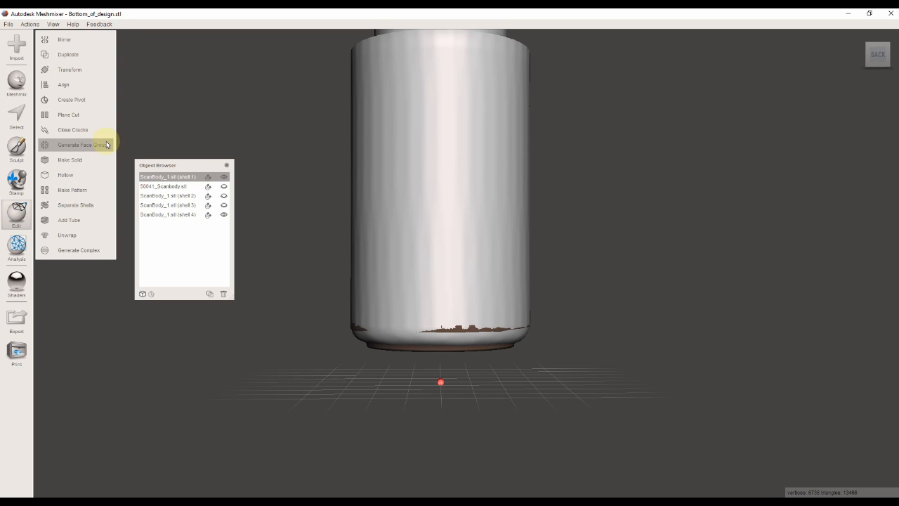
Generate face groups, toggle shell visibility, and duplicate a shell positioned along the screw channel
left_click(67, 116)
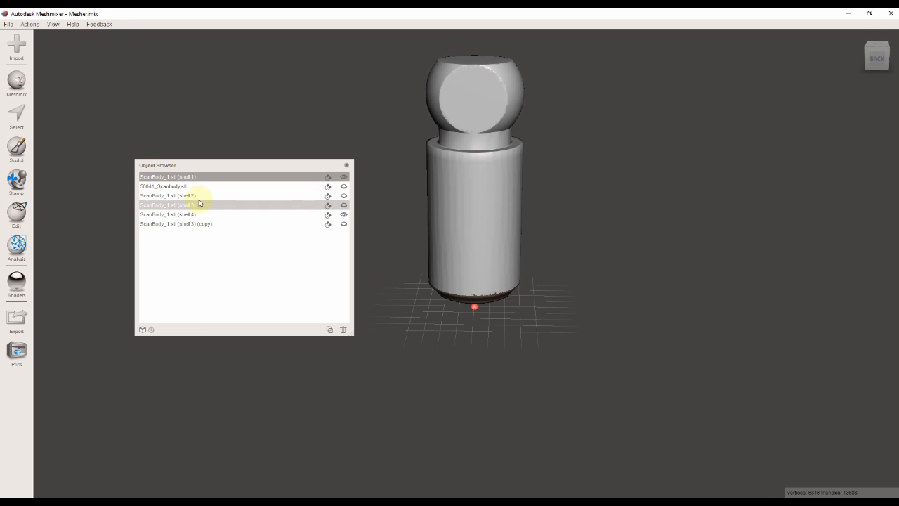
left_click(343, 195)
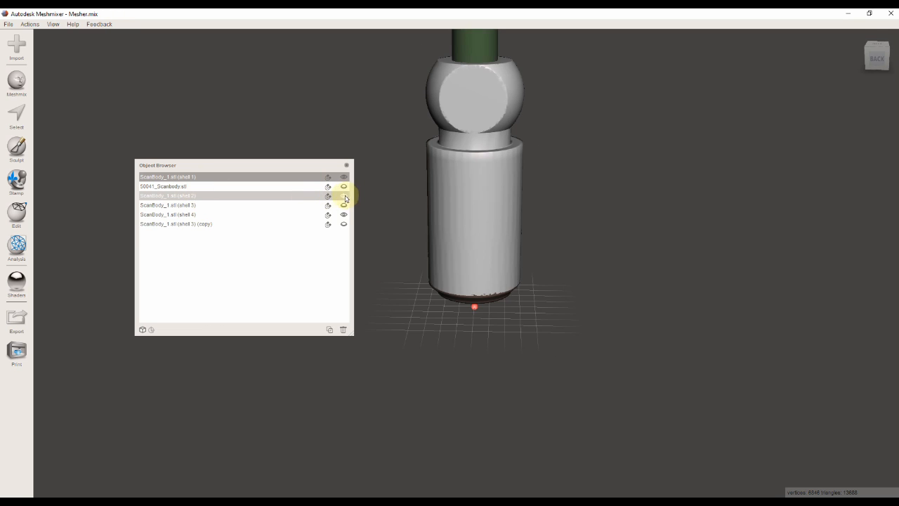
left_click(328, 328)
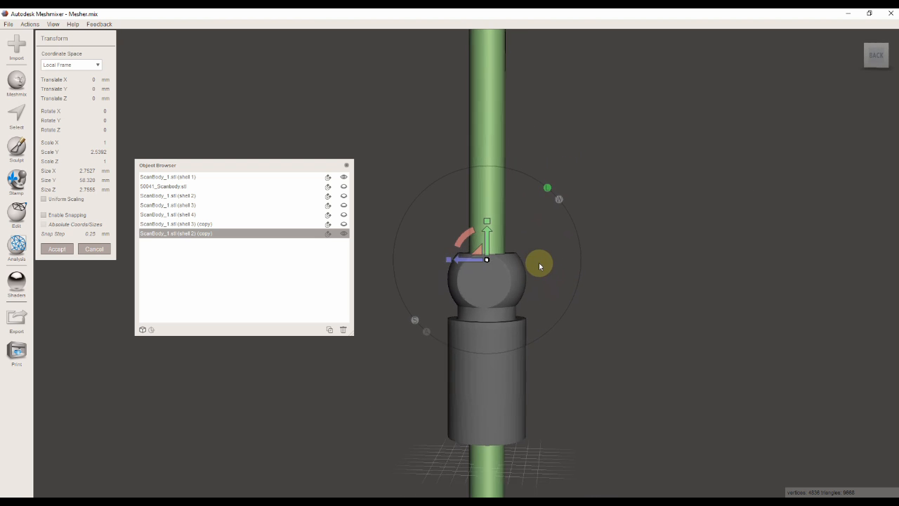
left_click(168, 177)
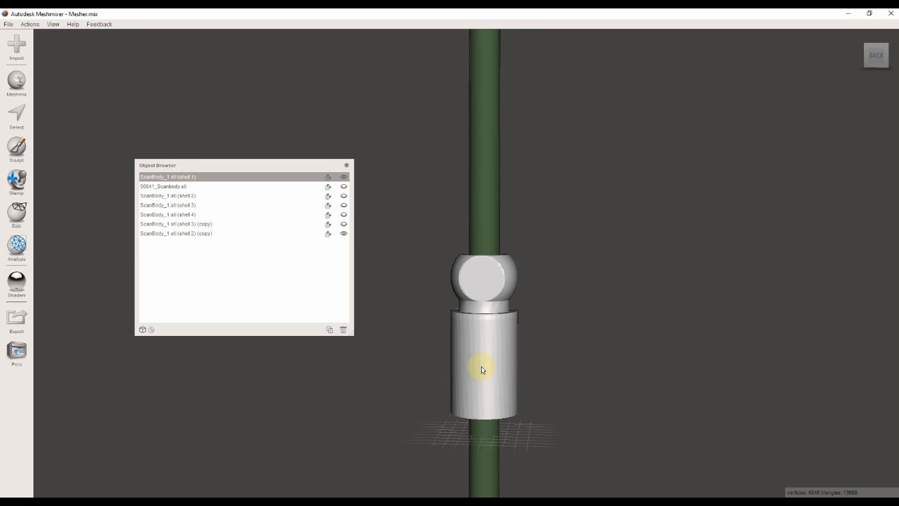
left_click(16, 115)
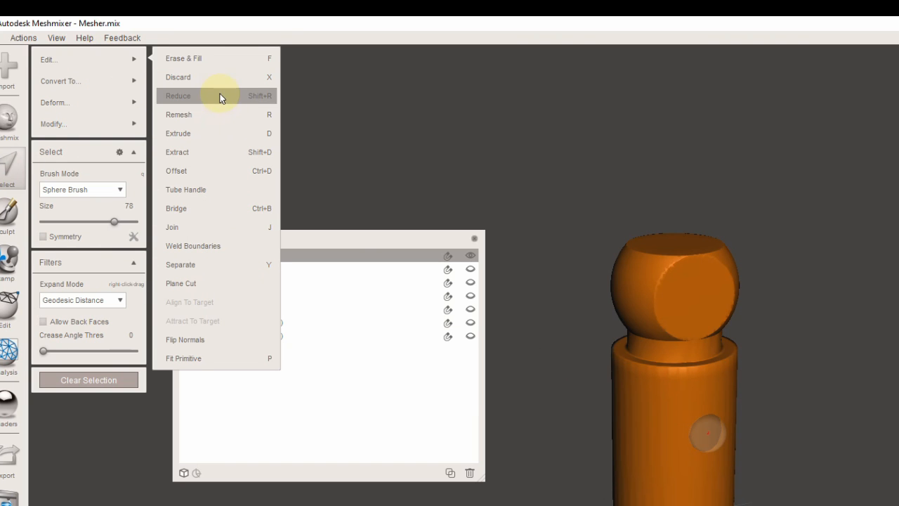
Remesh the scan body shell with a different remesh mode, then add the screw channel rod to the selection
left_click(178, 115)
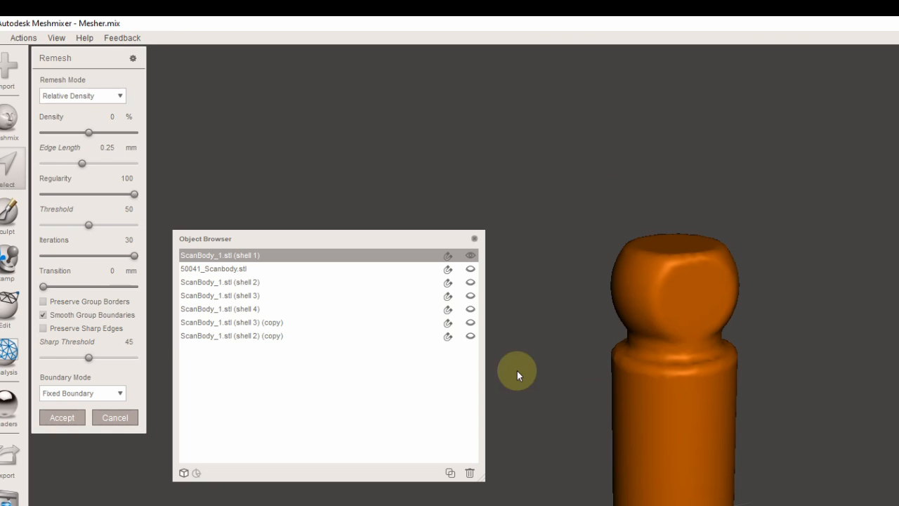
left_click(81, 95)
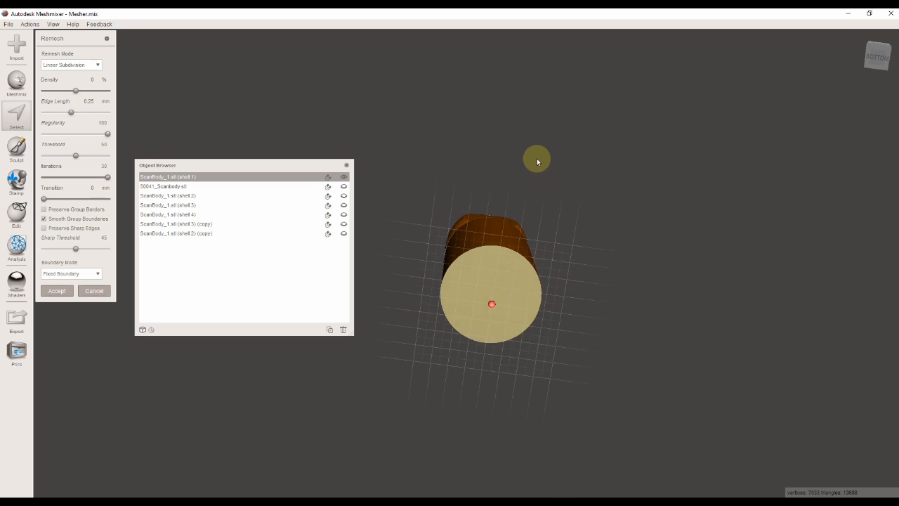
left_click_drag(536, 162, 302, 264)
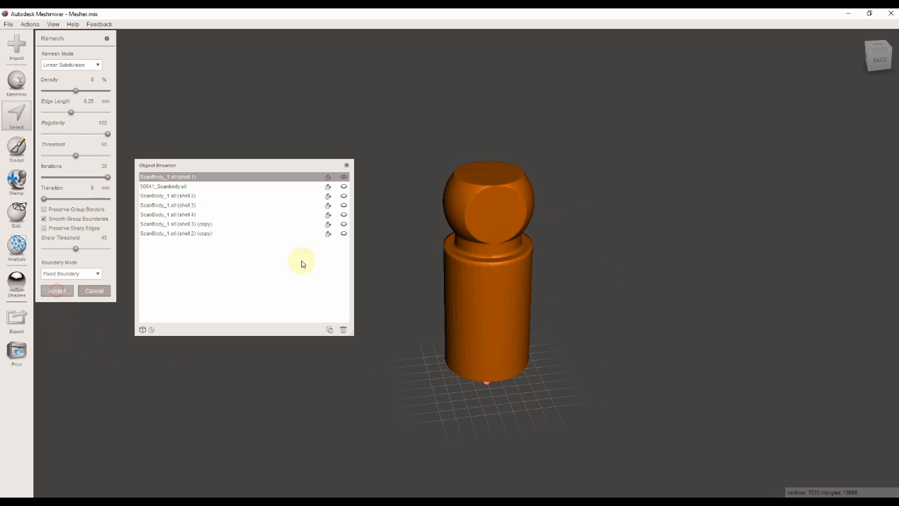
left_click(56, 290)
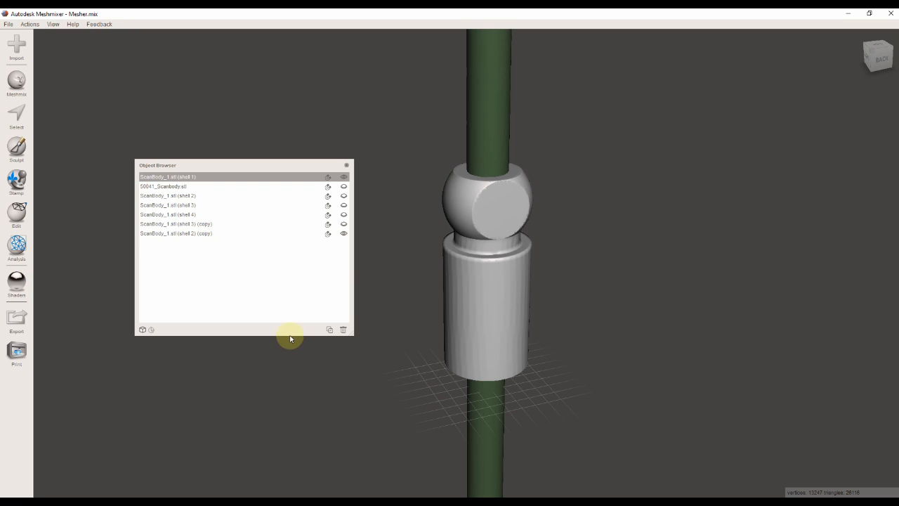
mouse_move(477, 132)
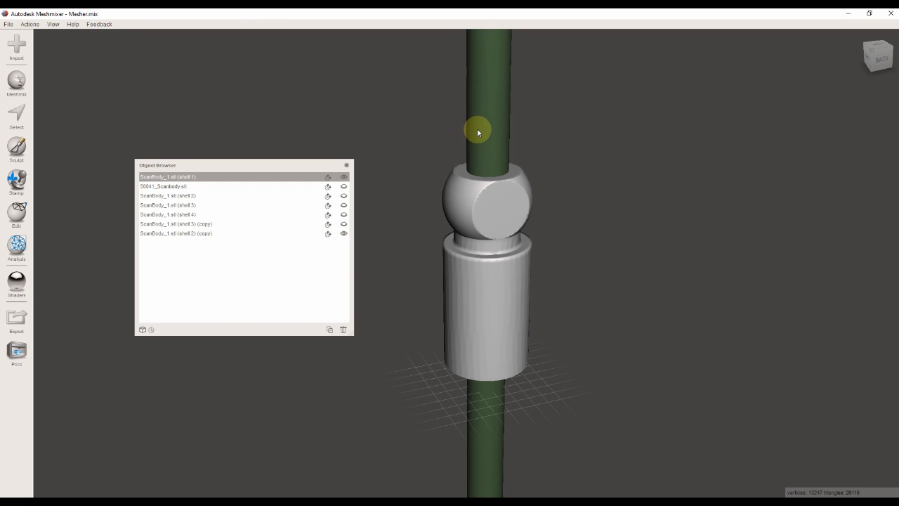
left_click(29, 24)
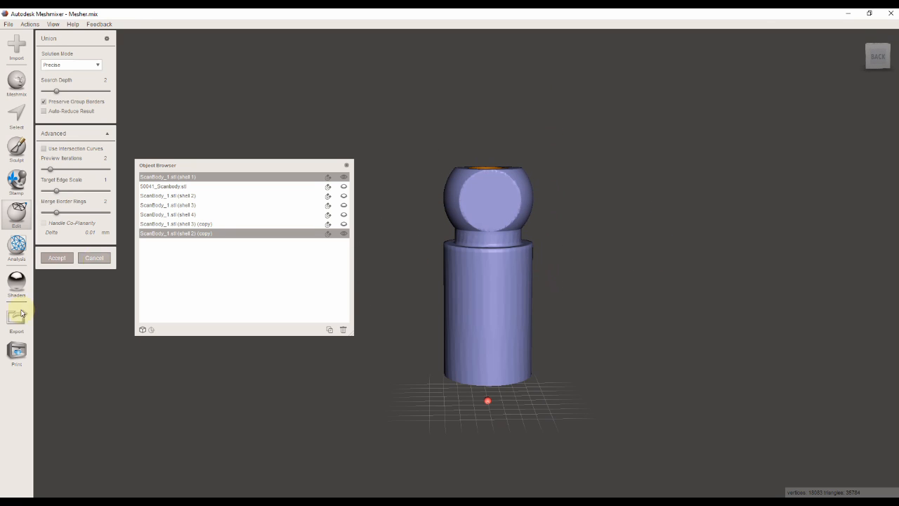
mouse_move(709, 180)
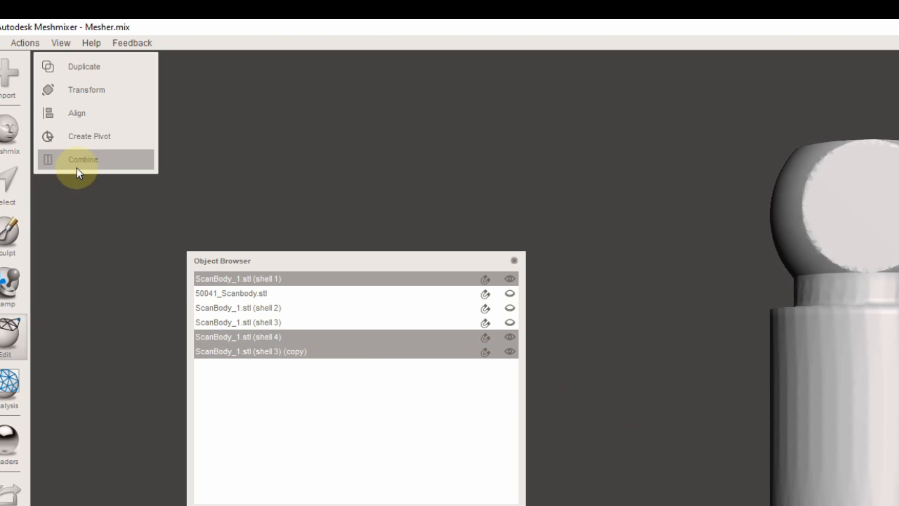
Export the scan body STL to the case's CAD-Data folder as ScanBody_1
left_click(83, 158)
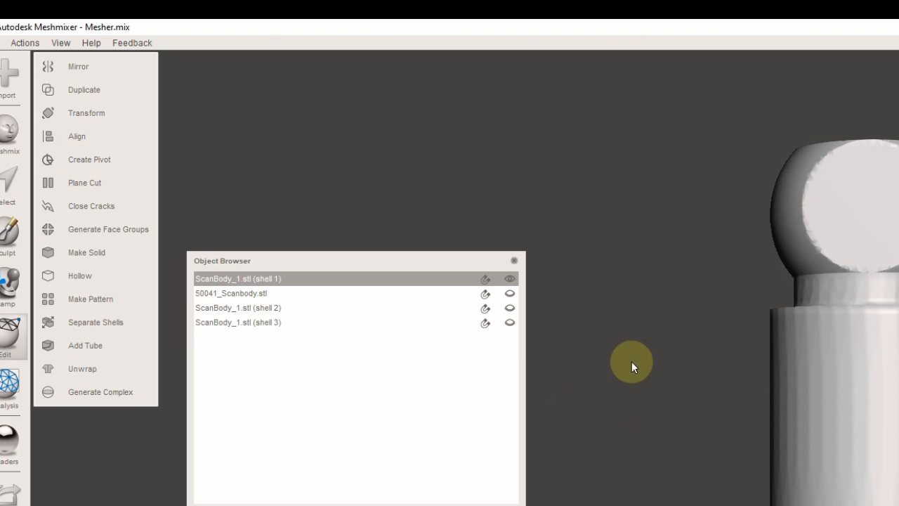
left_click(25, 42)
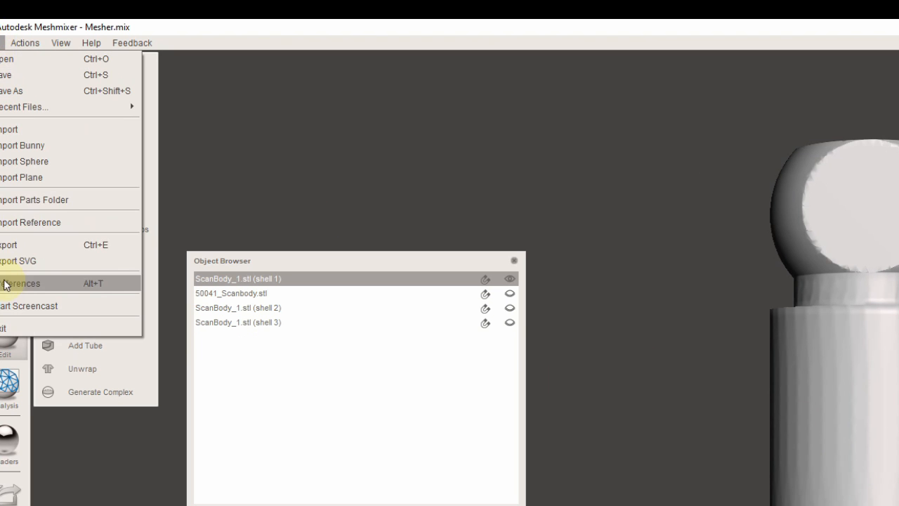
left_click(8, 245)
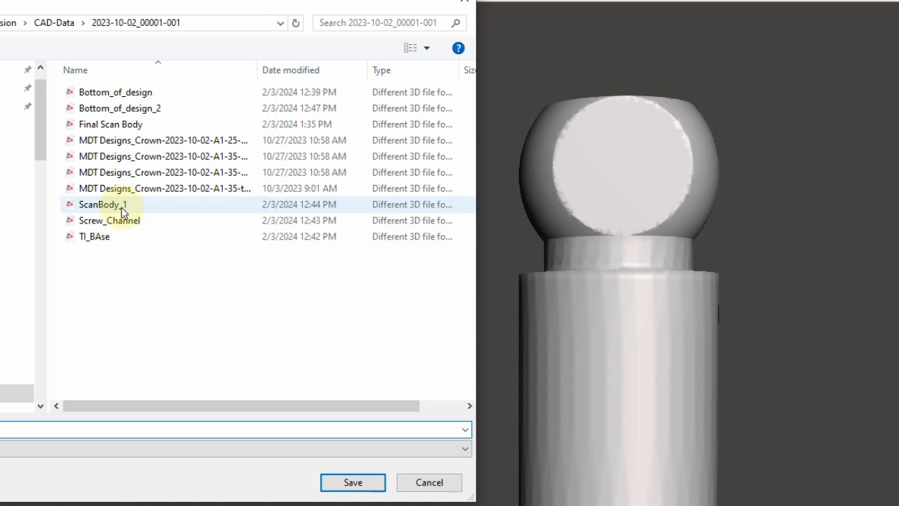
left_click(351, 483)
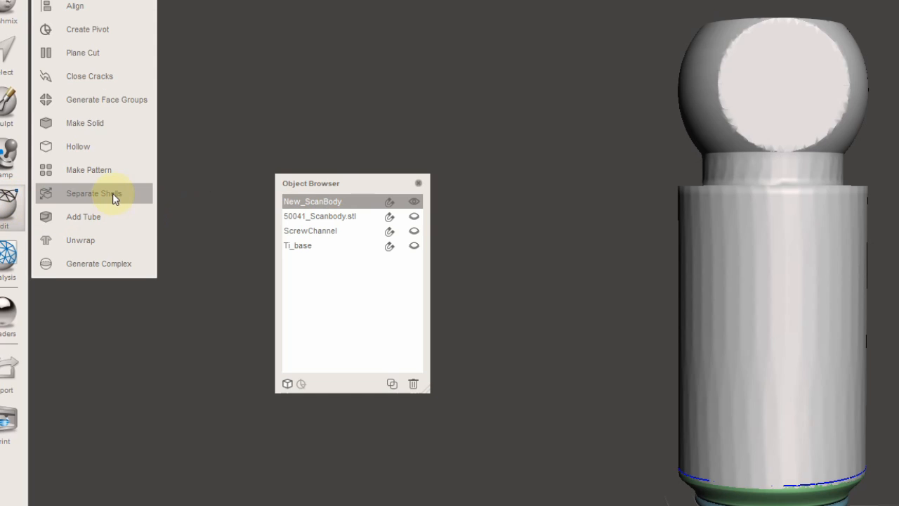
Separate New_ScanBody into its individual shells
left_click(93, 194)
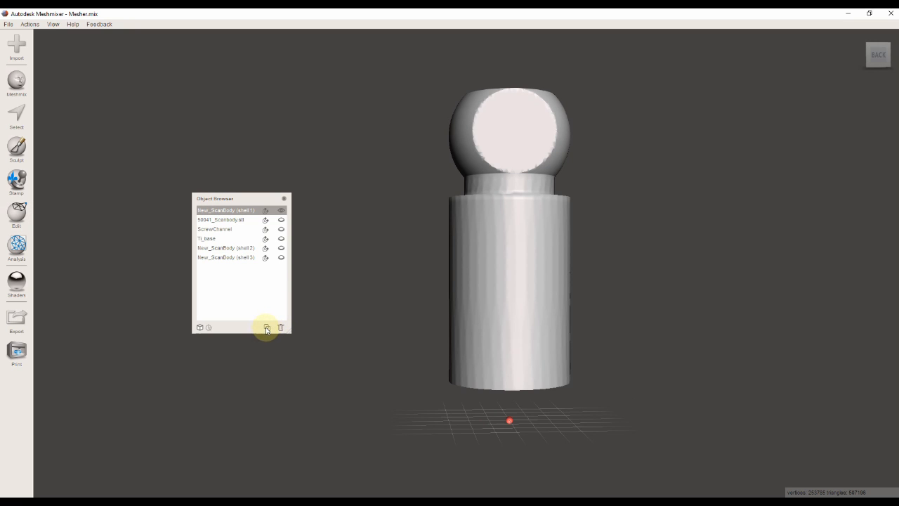
Duplicate New_ScanBody shell 1 and cut the copy with an upright plane against its side
left_click(266, 329)
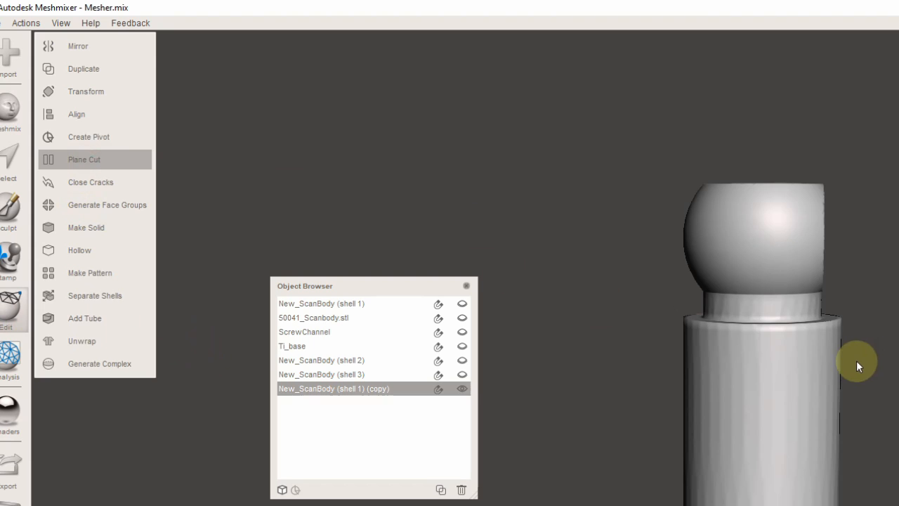
left_click(84, 158)
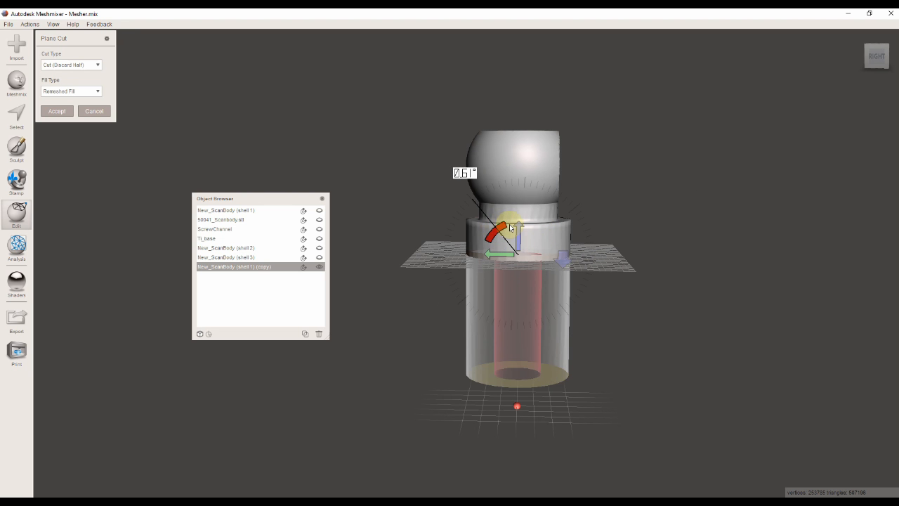
left_click_drag(511, 227, 523, 227)
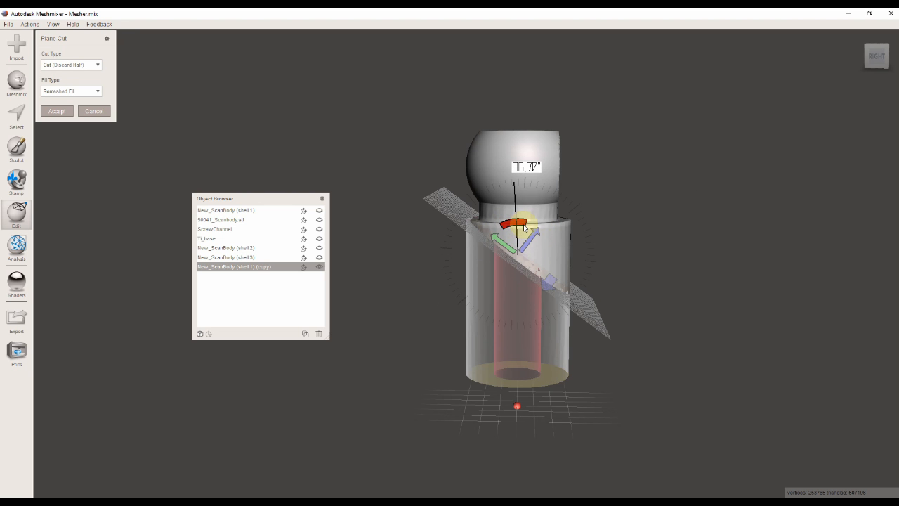
left_click_drag(522, 226, 534, 253)
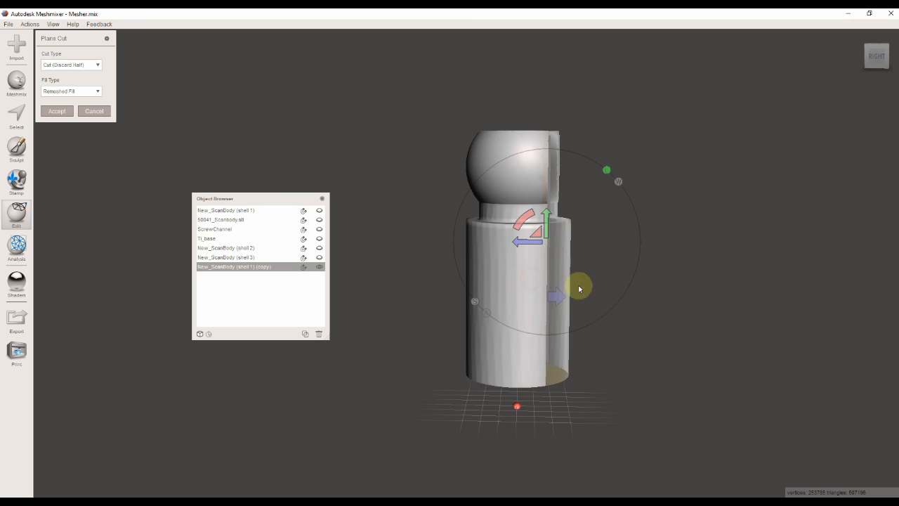
left_click_drag(579, 287, 624, 233)
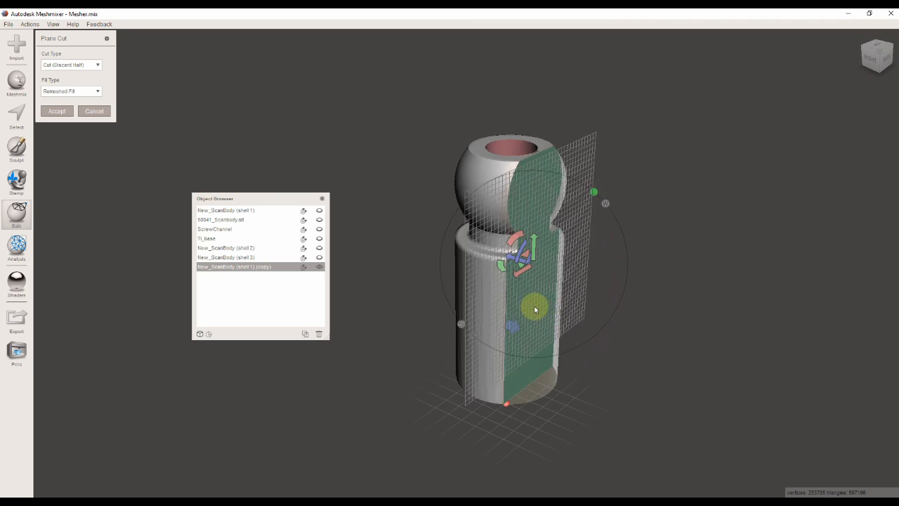
left_click(56, 111)
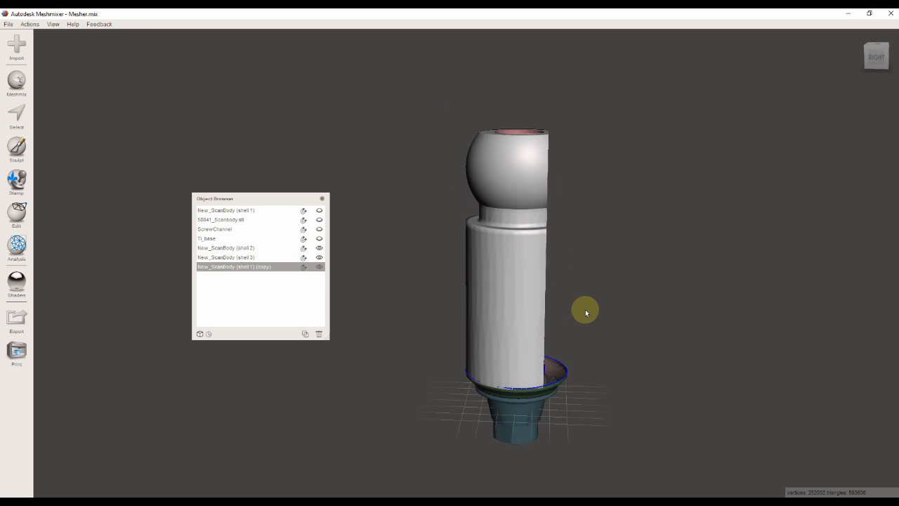
Select the original shell and toggle shell visibility in the Object Browser to view the cut face
left_click(320, 247)
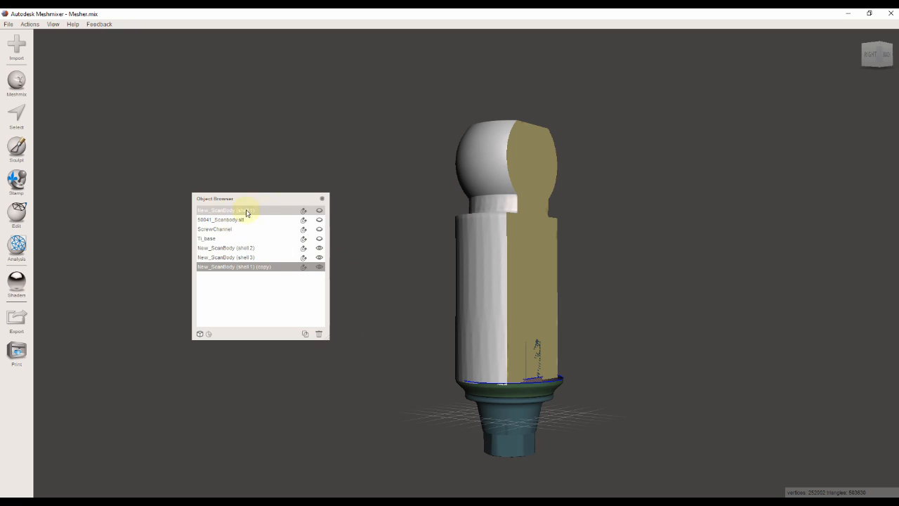
left_click(319, 219)
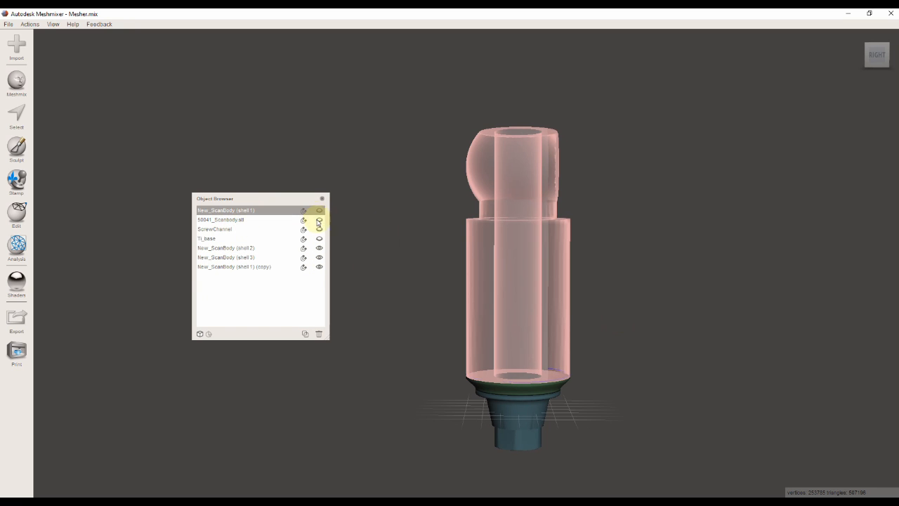
left_click(318, 252)
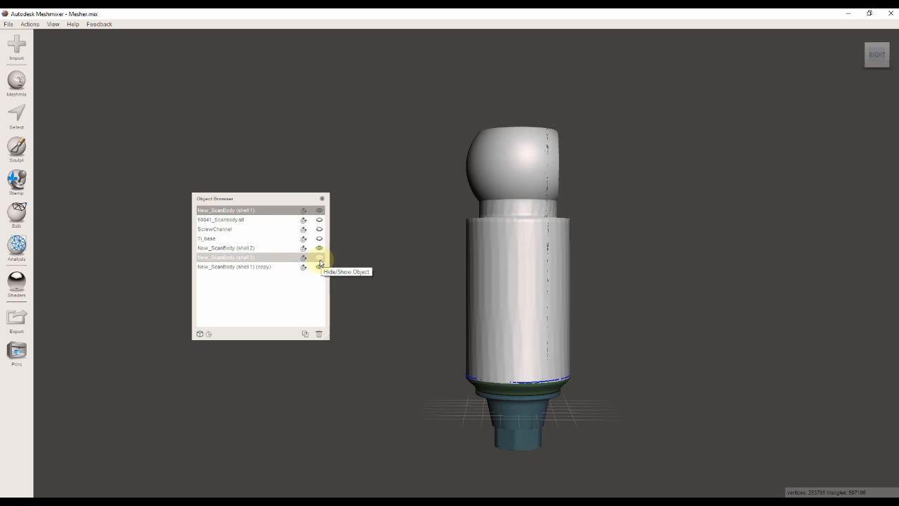
left_click(319, 257)
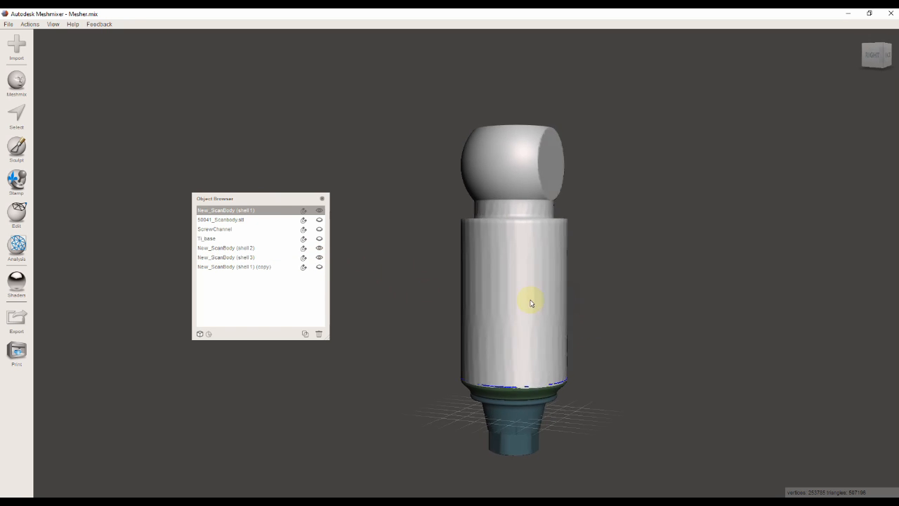
left_click_drag(531, 303, 573, 305)
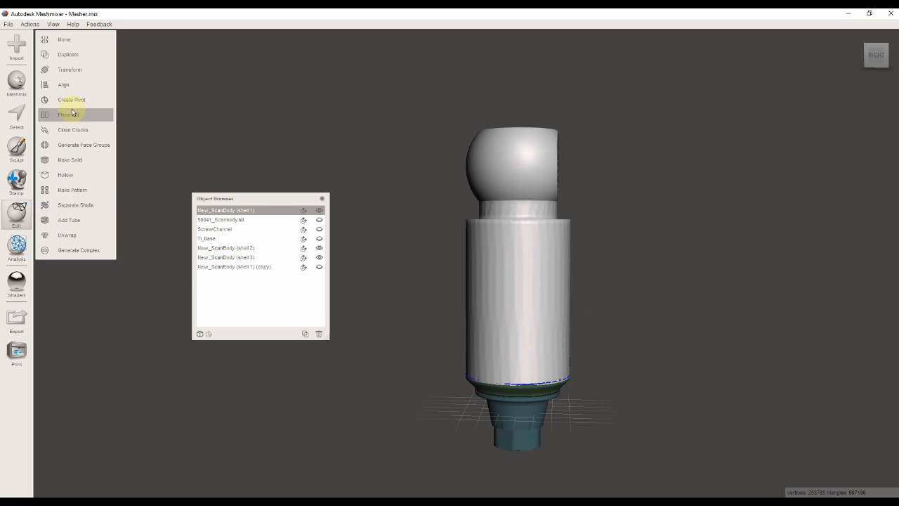
Plane-cut the scan body horizontally just above the Ti base
left_click(68, 115)
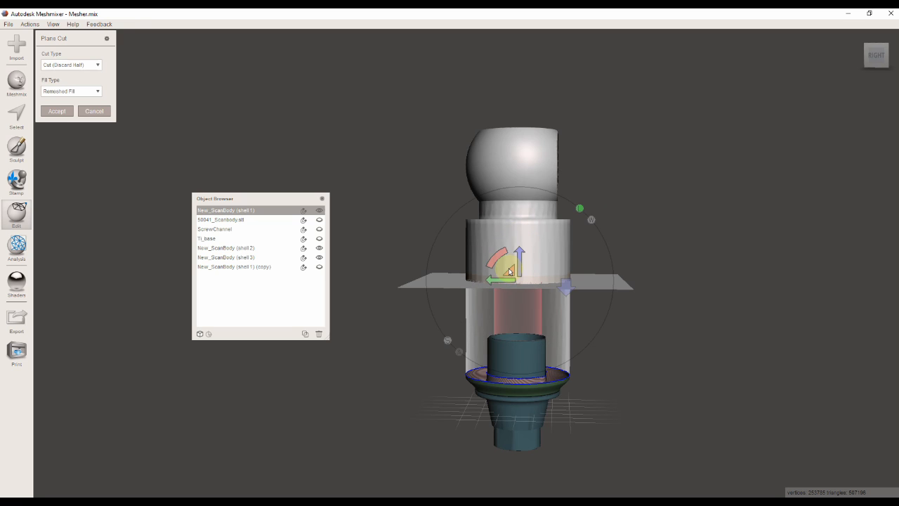
left_click_drag(516, 284, 519, 323)
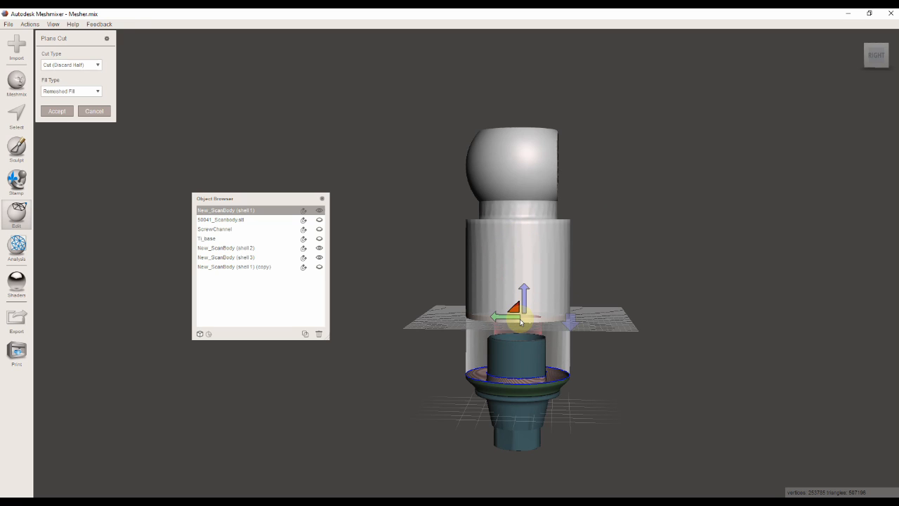
left_click_drag(519, 322, 601, 278)
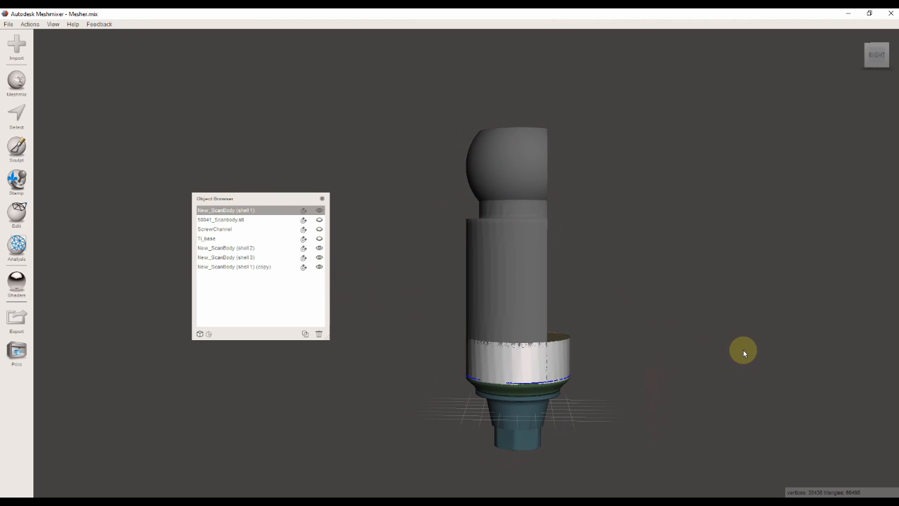
Begin a horizontal plane cut on the copied shell
left_click(17, 213)
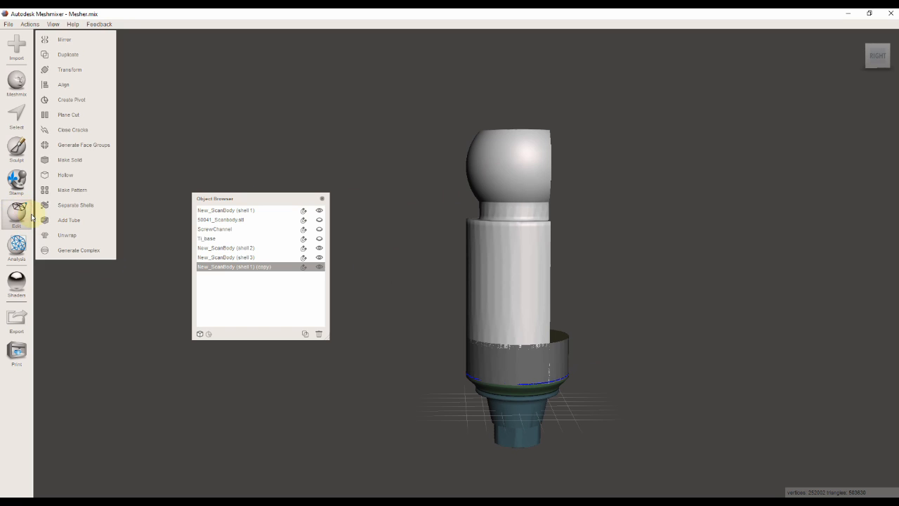
mouse_move(73, 189)
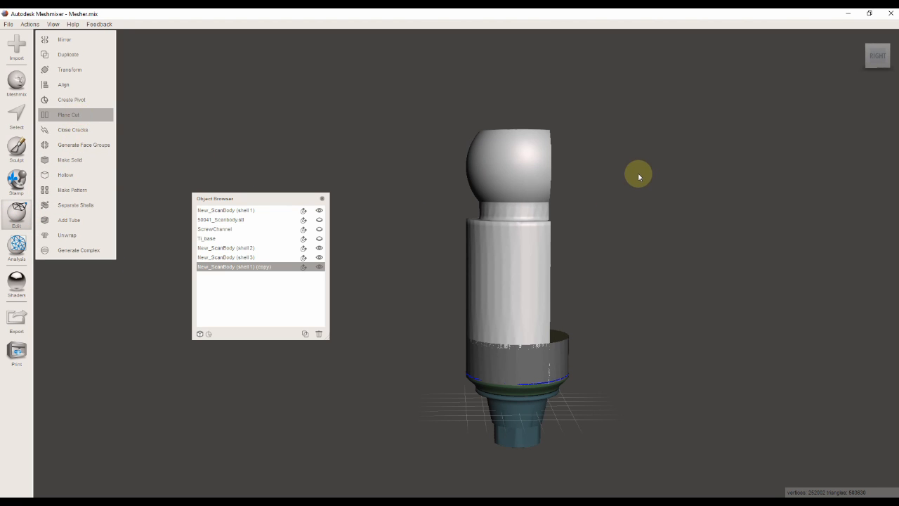
left_click(67, 115)
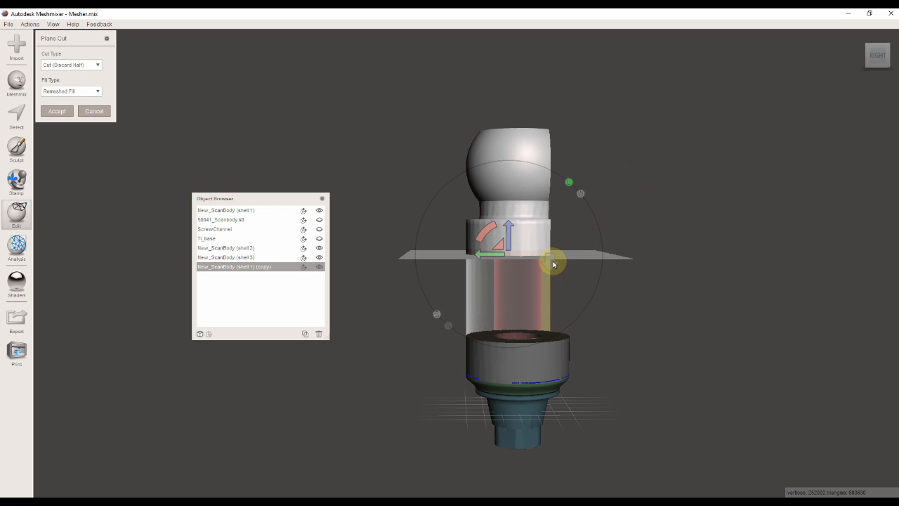